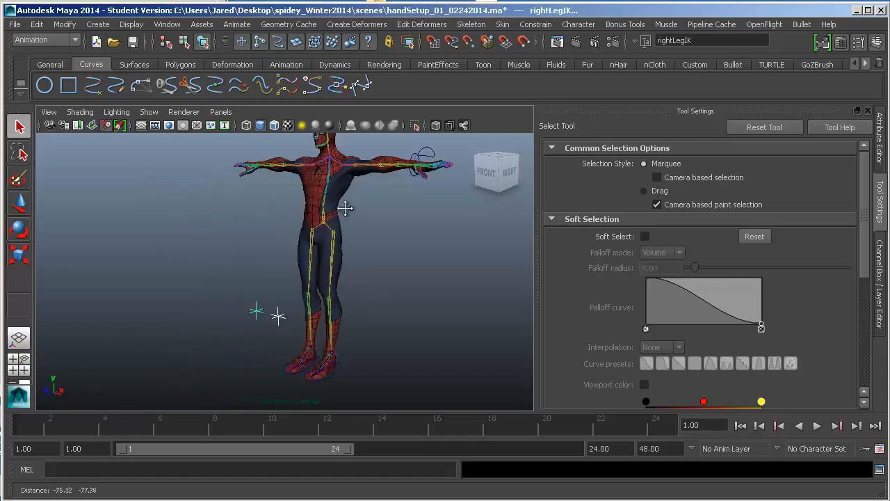
# - Orbit around the Spider-Man character to inspect the arms from back, side and front
pyautogui.moveTo(345, 209); pyautogui.dragTo(313, 308)
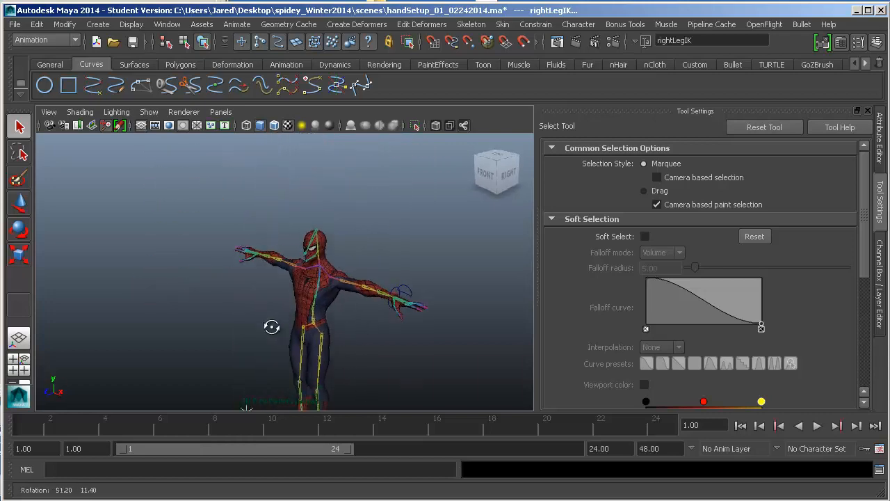
pyautogui.moveTo(272, 327); pyautogui.dragTo(348, 303)
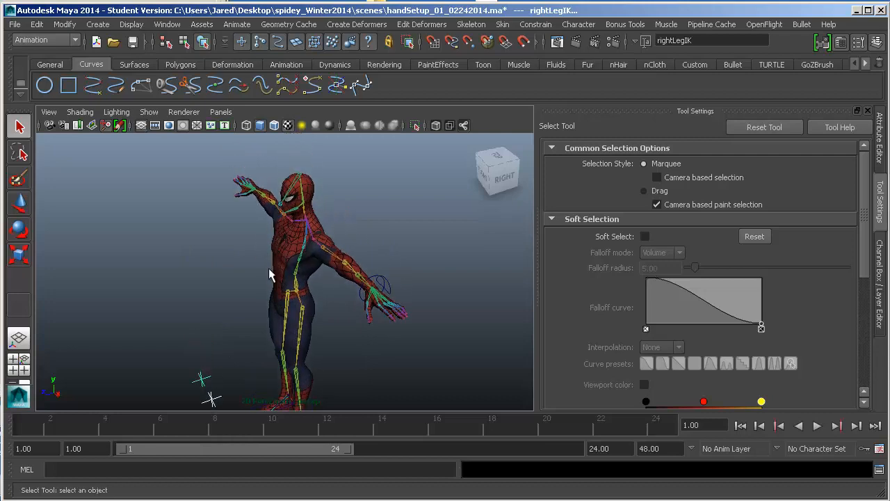
pyautogui.moveTo(271, 275); pyautogui.dragTo(417, 295)
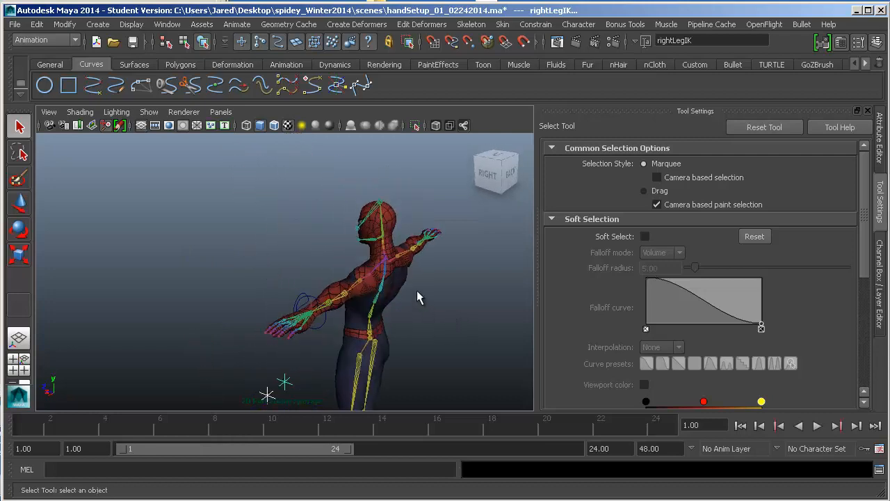
pyautogui.moveTo(417, 295); pyautogui.dragTo(392, 249)
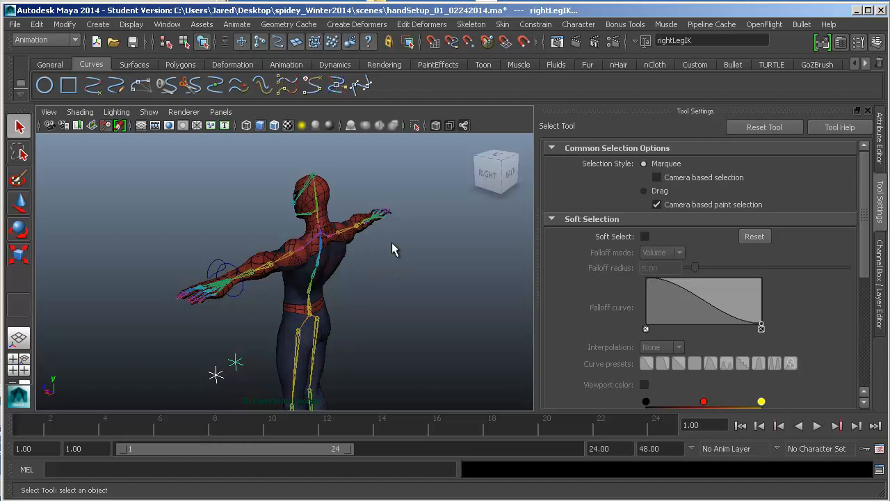
pyautogui.moveTo(284, 270)
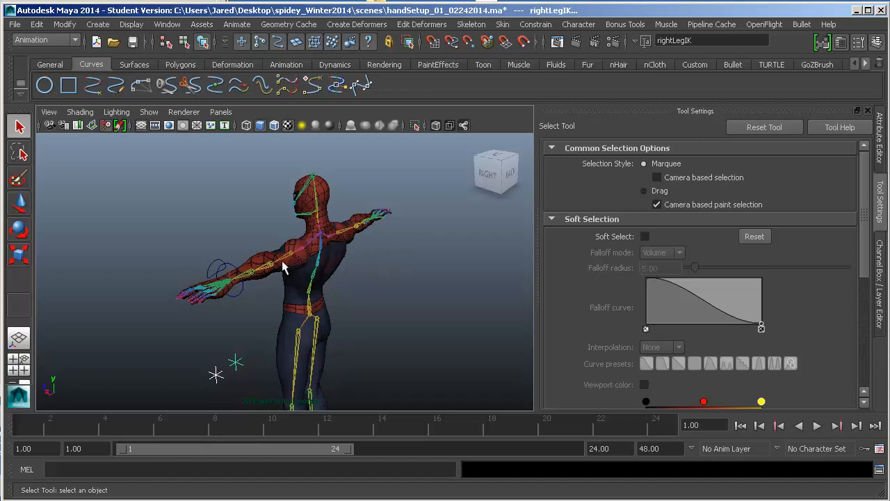
pyautogui.moveTo(299, 267)
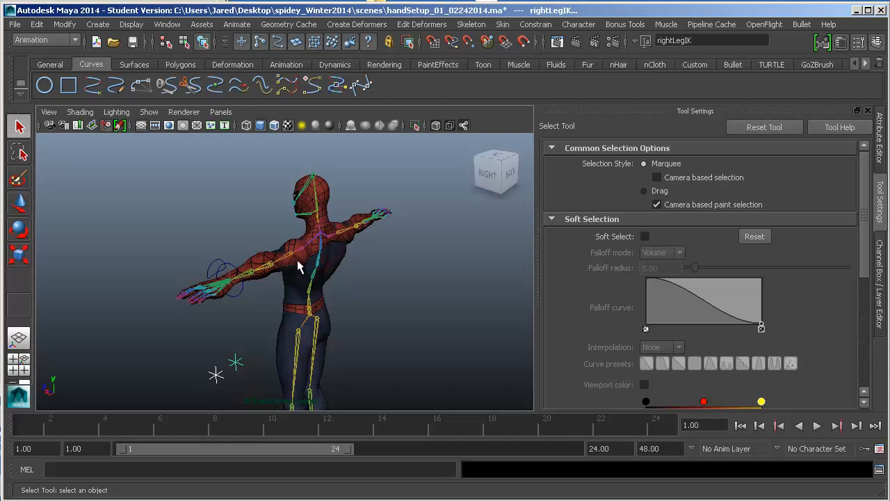
pyautogui.moveTo(299, 267); pyautogui.dragTo(350, 271)
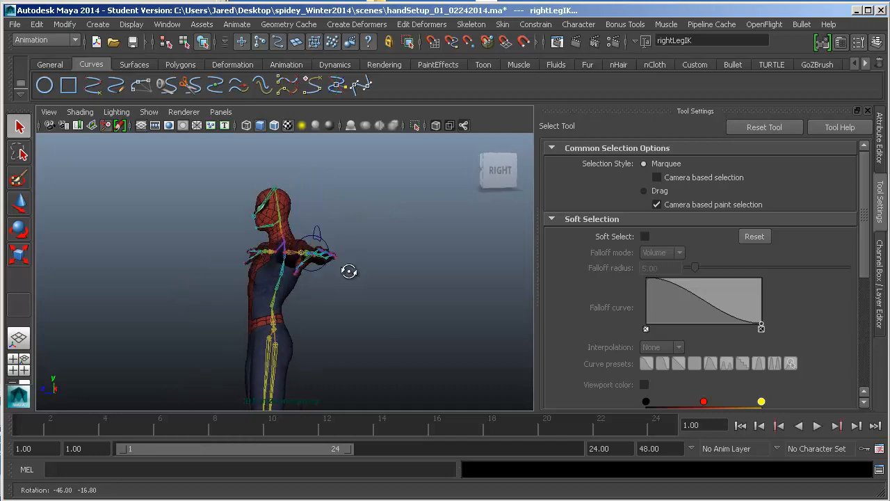
pyautogui.moveTo(348, 271); pyautogui.dragTo(337, 277)
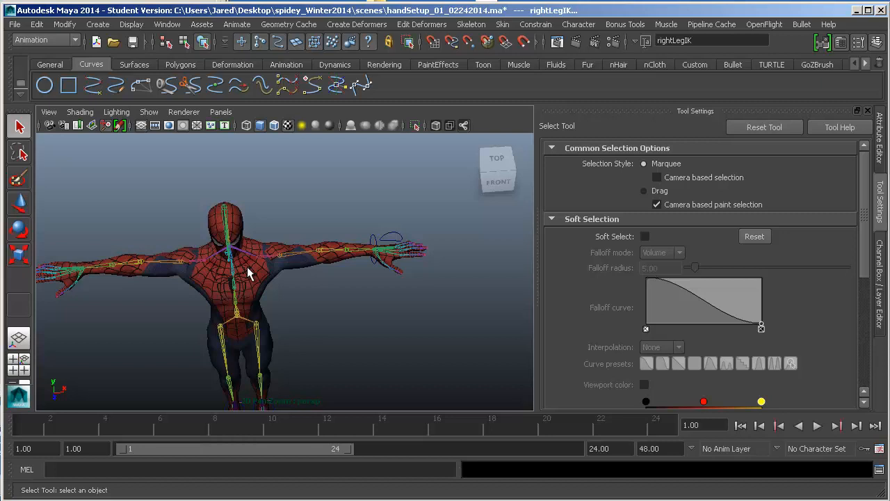
pyautogui.moveTo(253, 181)
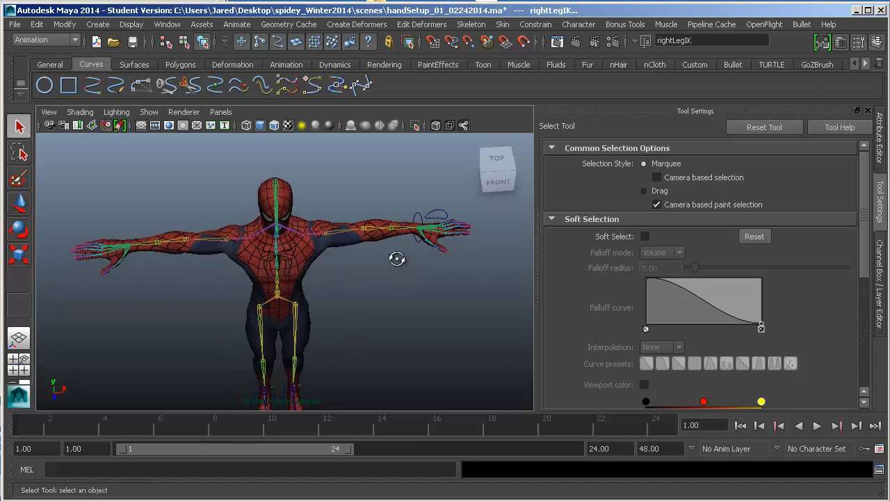
pyautogui.moveTo(398, 257); pyautogui.dragTo(406, 250)
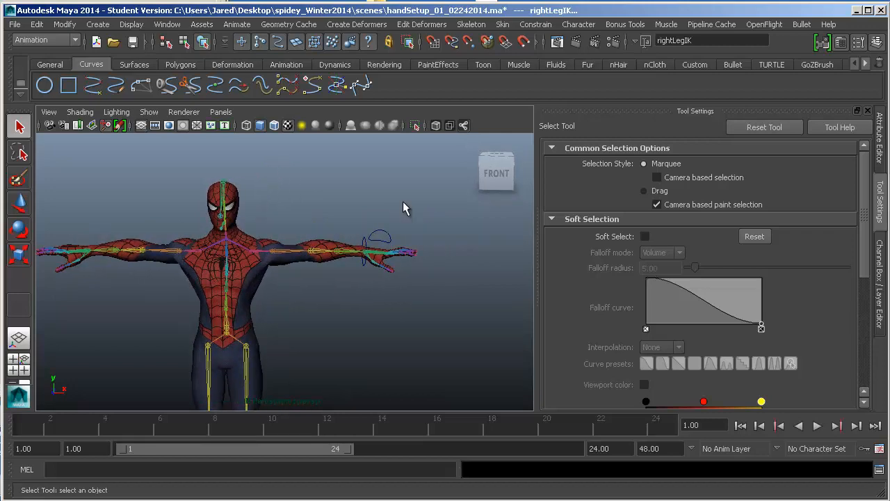
pyautogui.moveTo(406, 209); pyautogui.dragTo(305, 257)
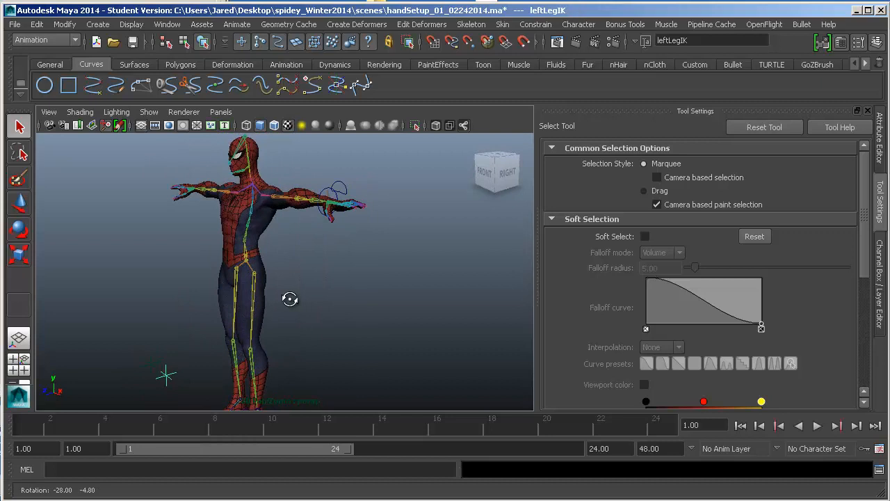
pyautogui.moveTo(289, 299); pyautogui.dragTo(303, 277)
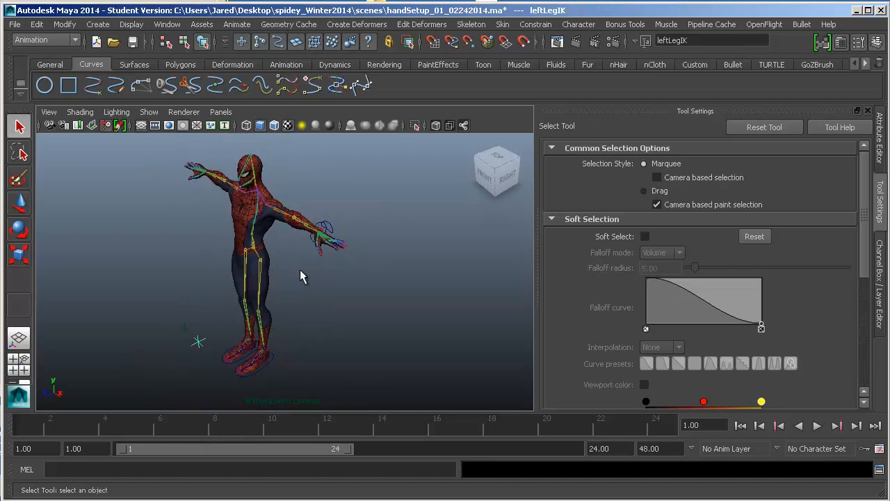
# - Add a new locator, locator1, at the origin via Create > Locator
pyautogui.click(97, 25)
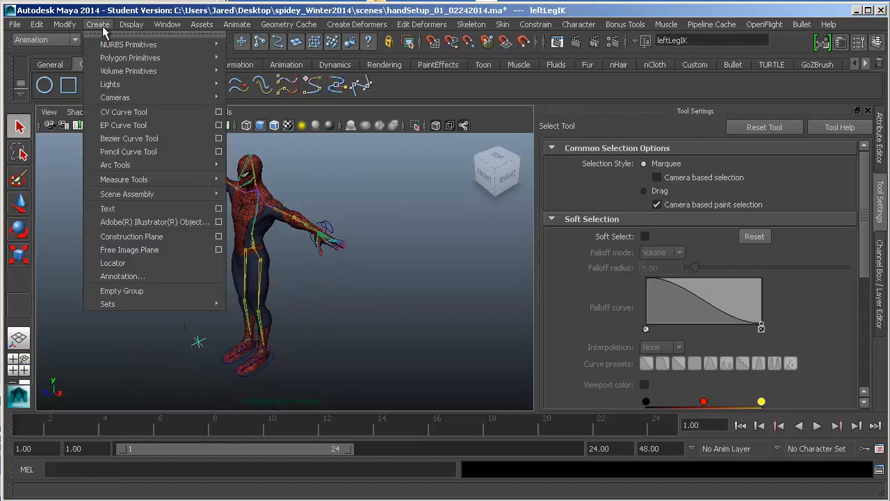
pyautogui.moveTo(128, 193)
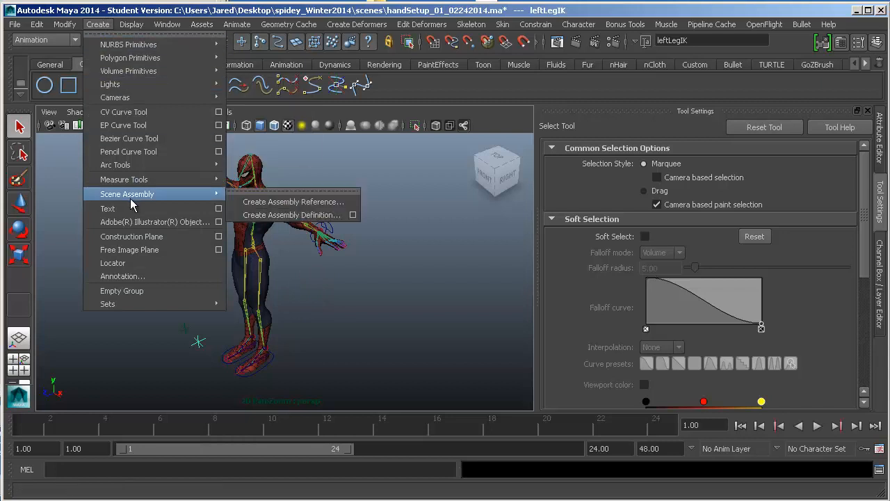
pyautogui.moveTo(112, 263)
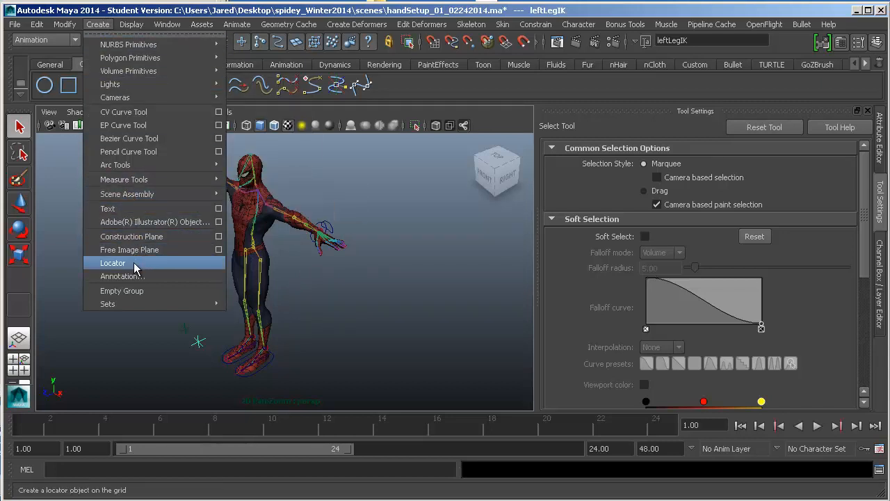
pyautogui.click(112, 262)
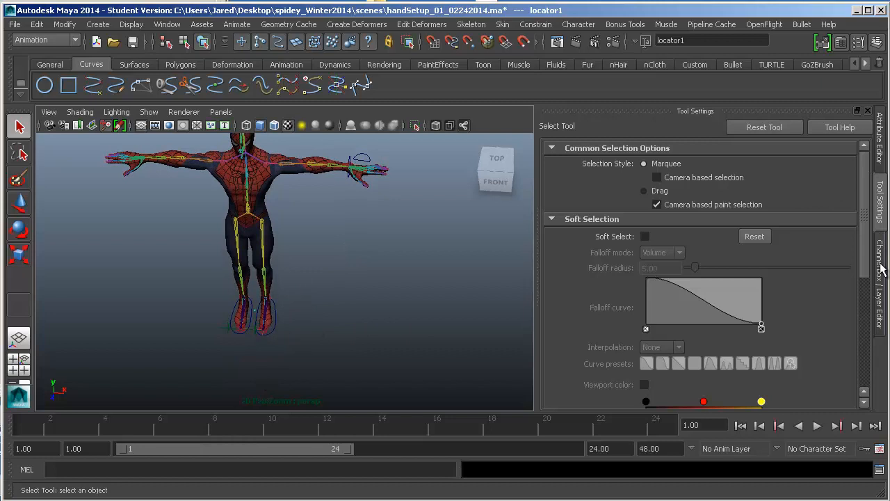
# - Scale locator1 up to about 35.5 and hide the geo layer so only the skeleton shows
pyautogui.click(882, 271)
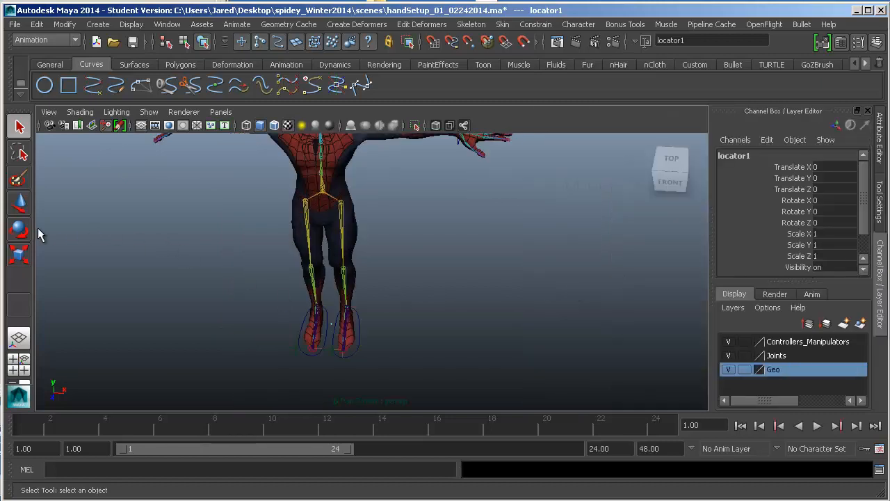
pyautogui.moveTo(19, 256)
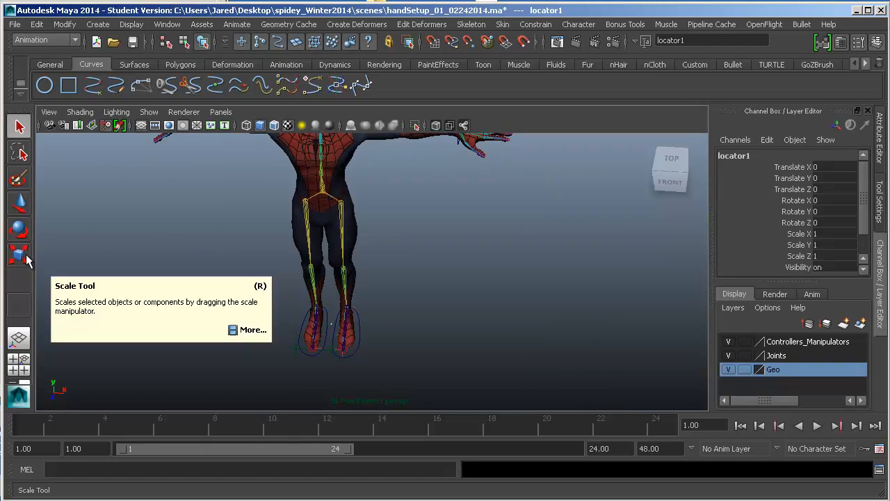
pyautogui.click(19, 253)
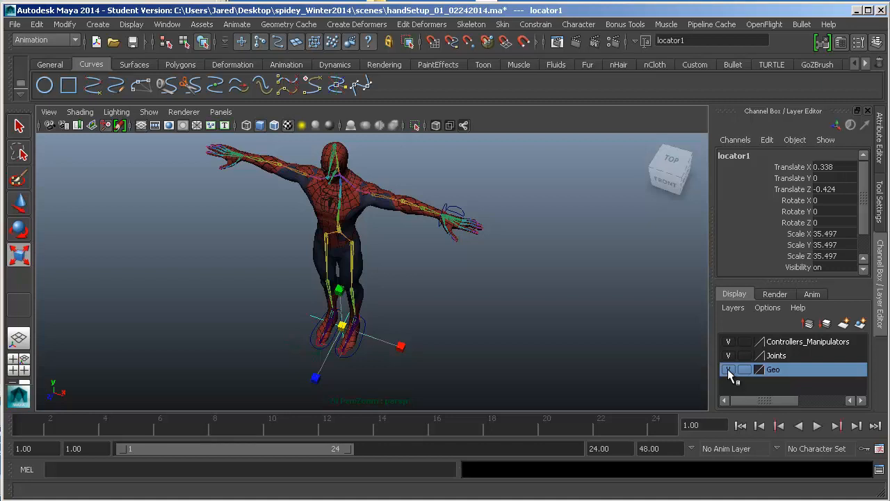
pyautogui.click(728, 370)
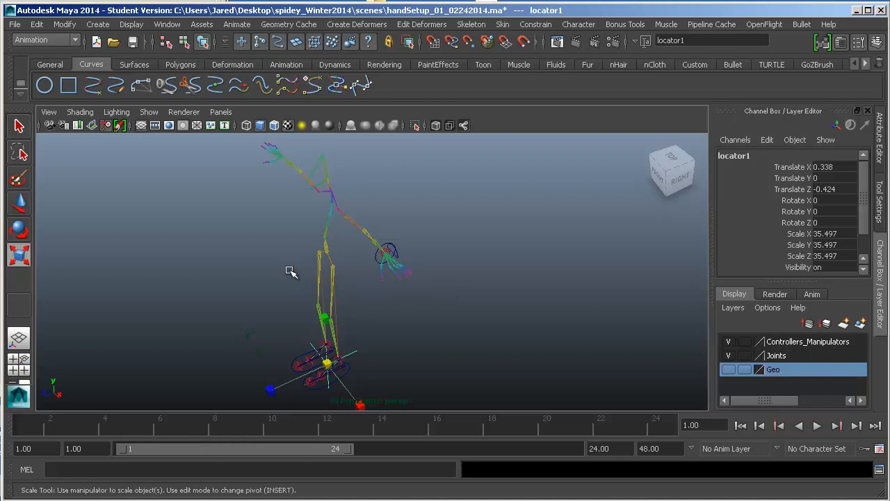
# - Move the locator out to the arm's elbow as a pole vector guide
pyautogui.click(19, 203)
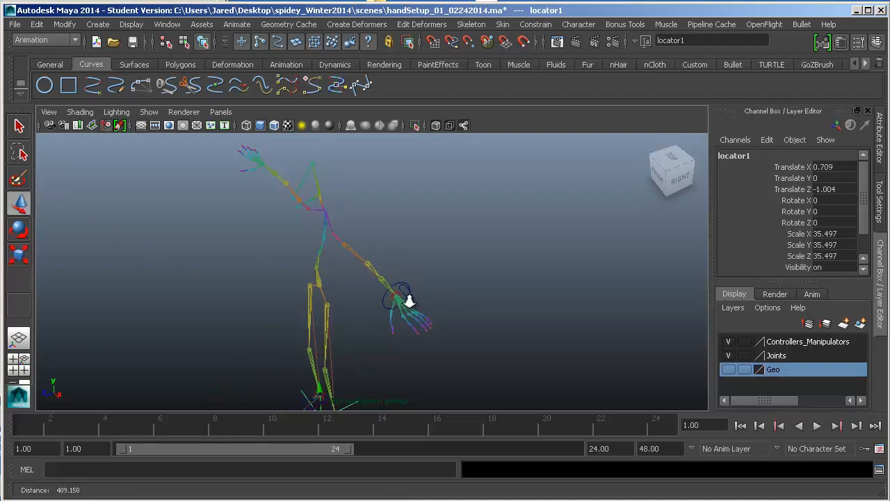
pyautogui.moveTo(401, 299); pyautogui.dragTo(487, 275)
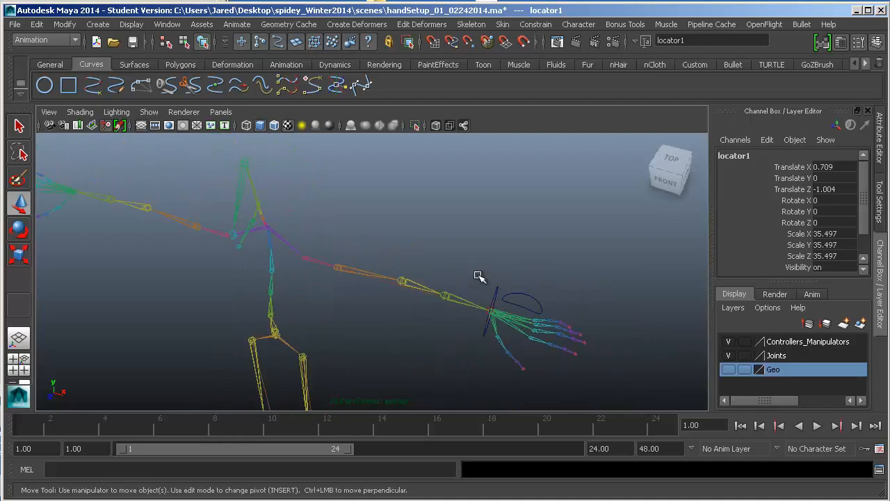
pyautogui.moveTo(428, 172)
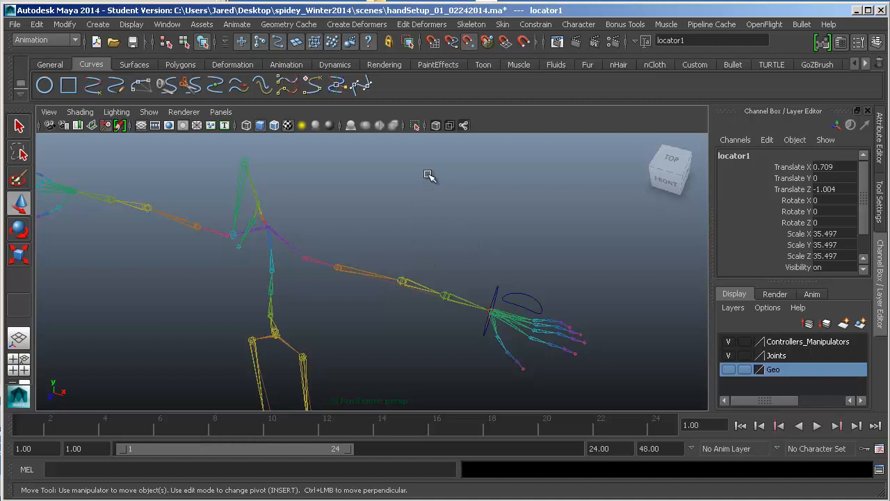
pyautogui.moveTo(428, 169)
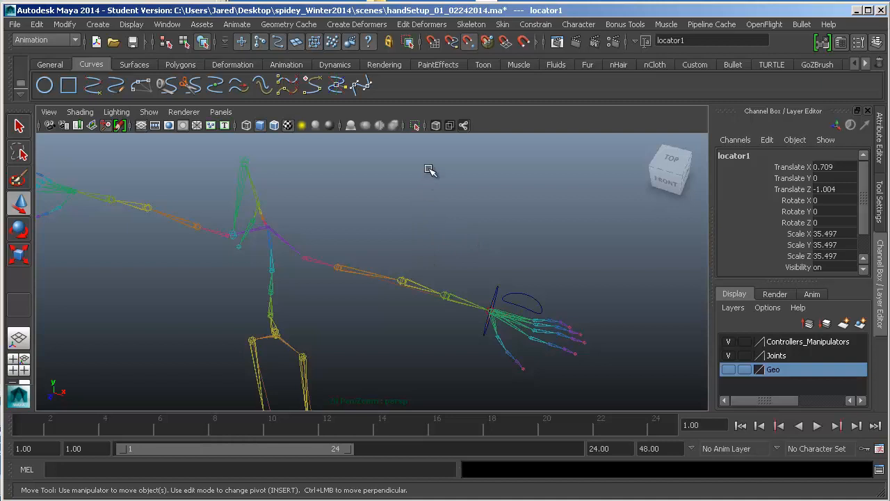
pyautogui.moveTo(456, 236)
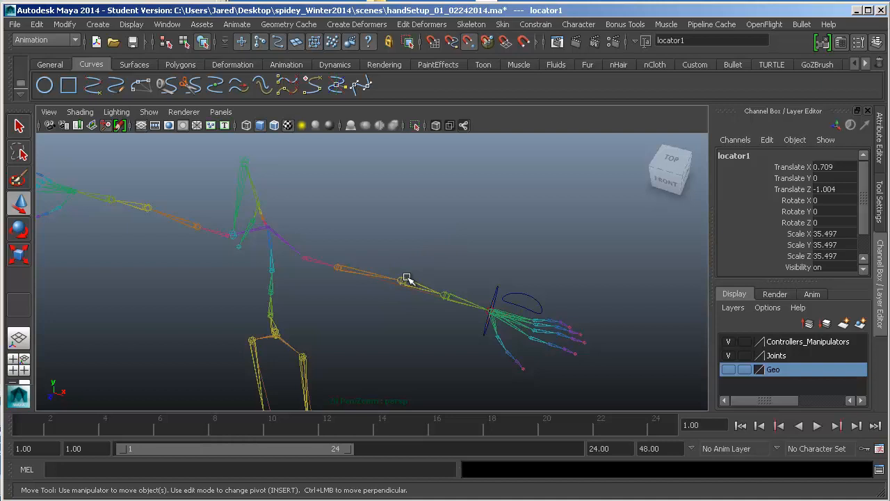
pyautogui.moveTo(401, 279)
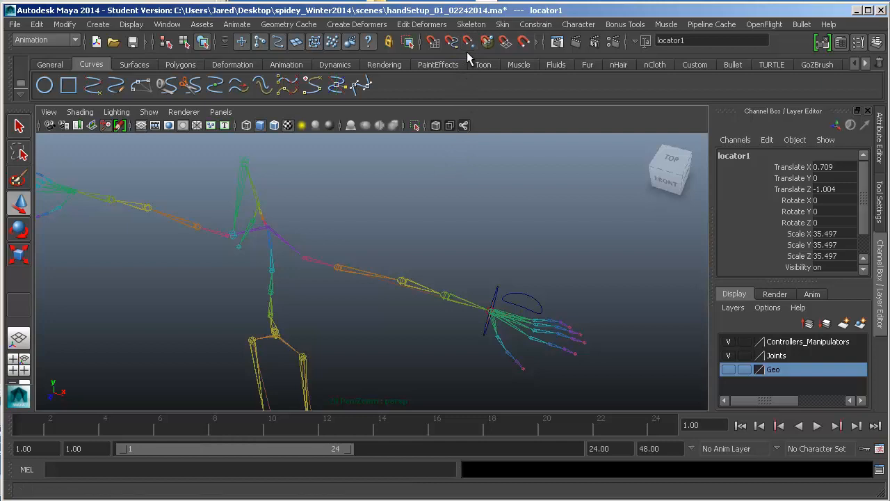
pyautogui.moveTo(428, 267)
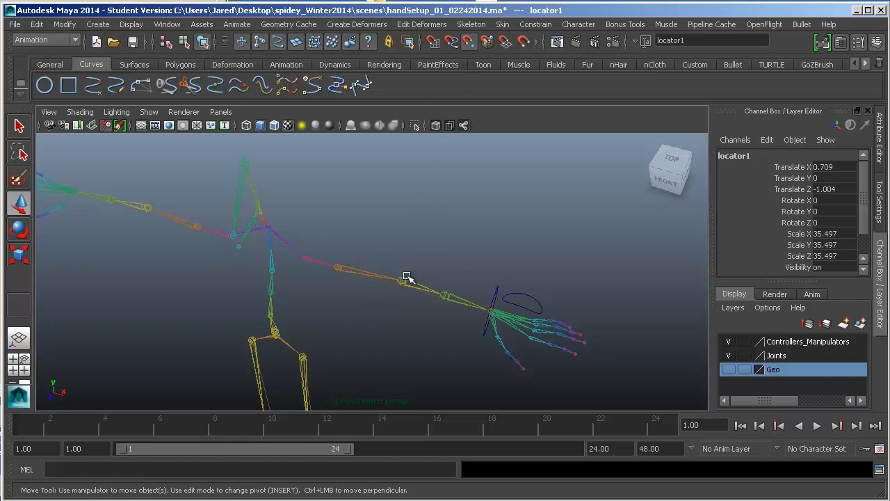
pyautogui.moveTo(402, 281)
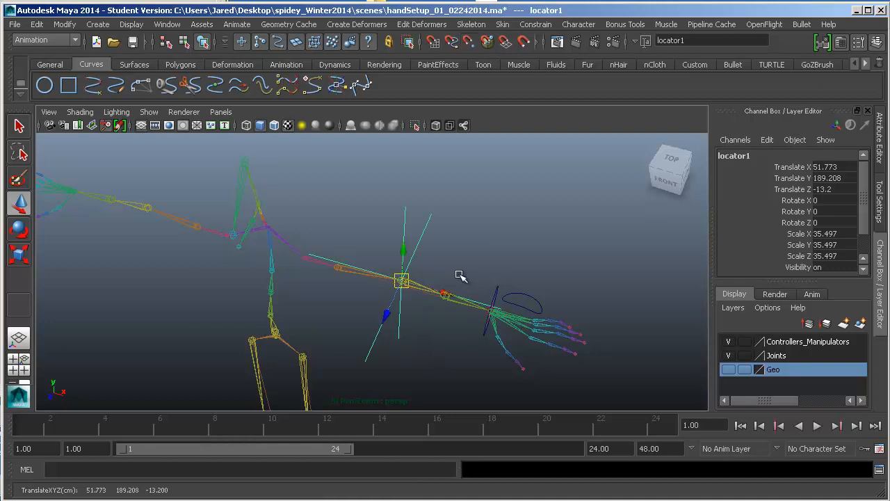
pyautogui.moveTo(459, 276); pyautogui.dragTo(370, 299)
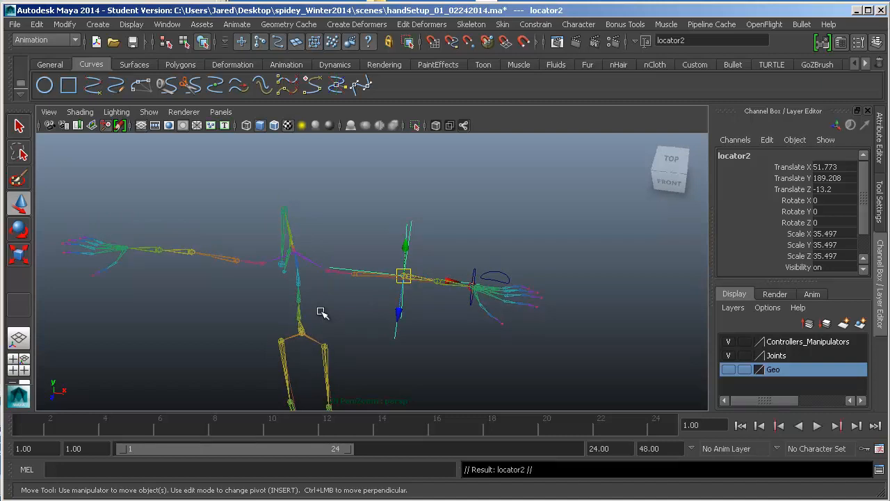
pyautogui.moveTo(20, 53)
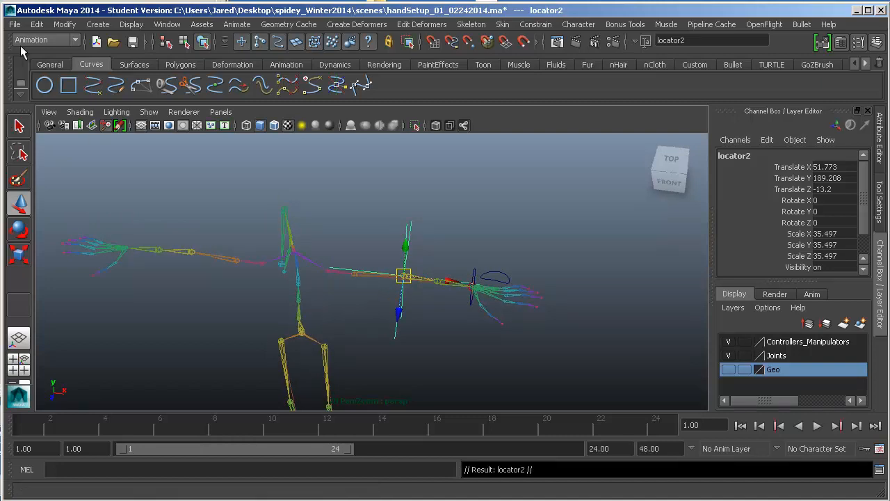
pyautogui.click(36, 24)
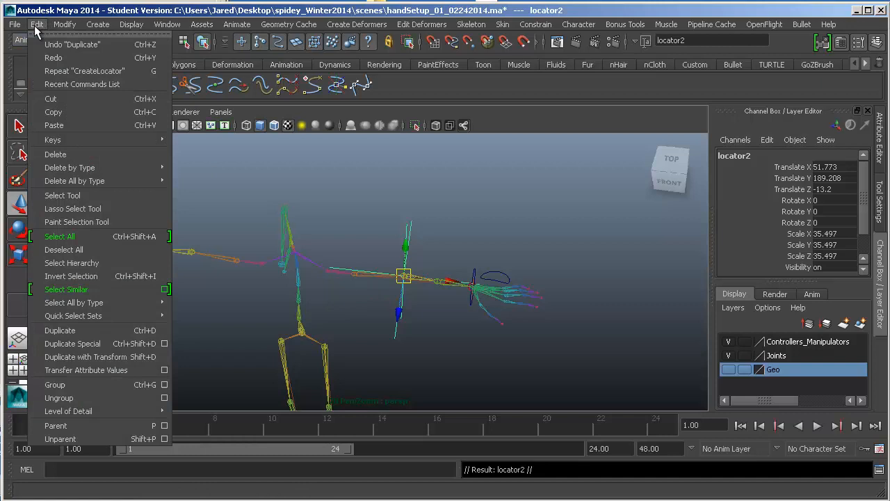
pyautogui.moveTo(60, 329)
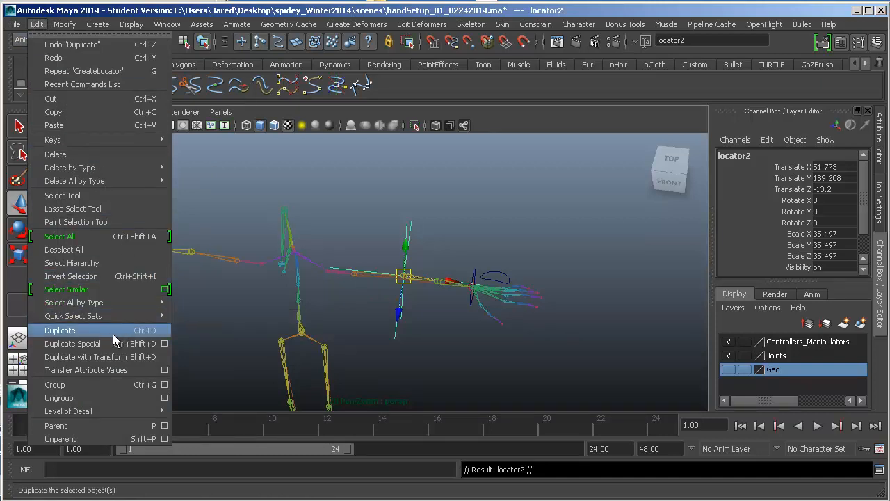
pyautogui.moveTo(239, 325)
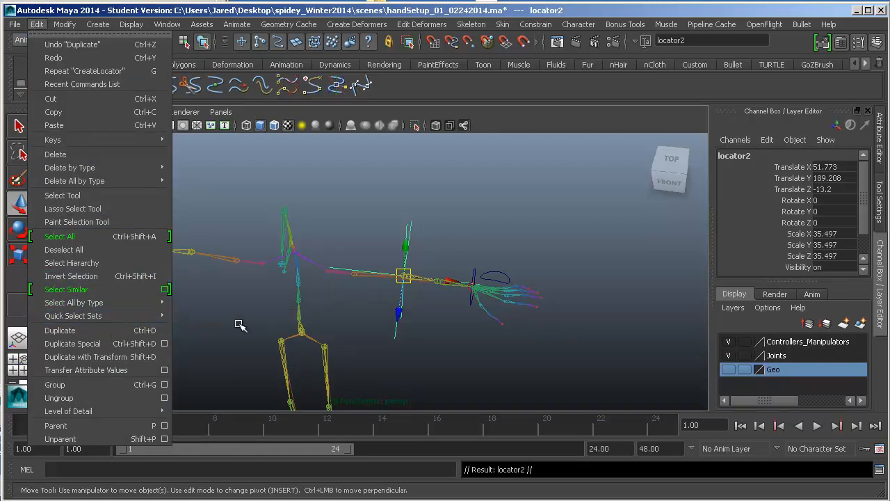
pyautogui.moveTo(549, 128)
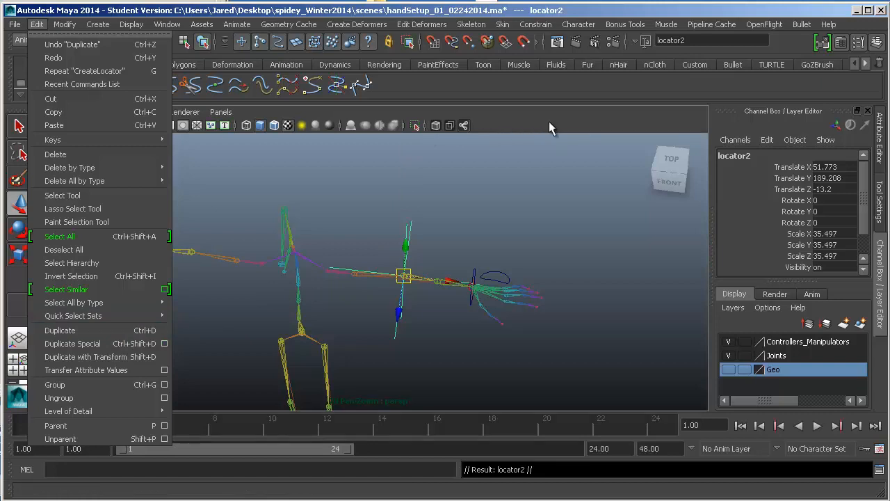
pyautogui.moveTo(396, 259)
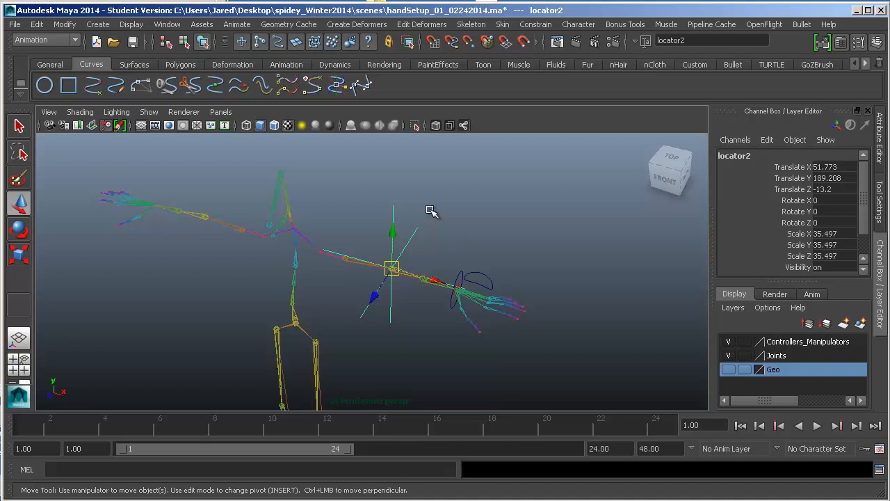
pyautogui.moveTo(553, 124)
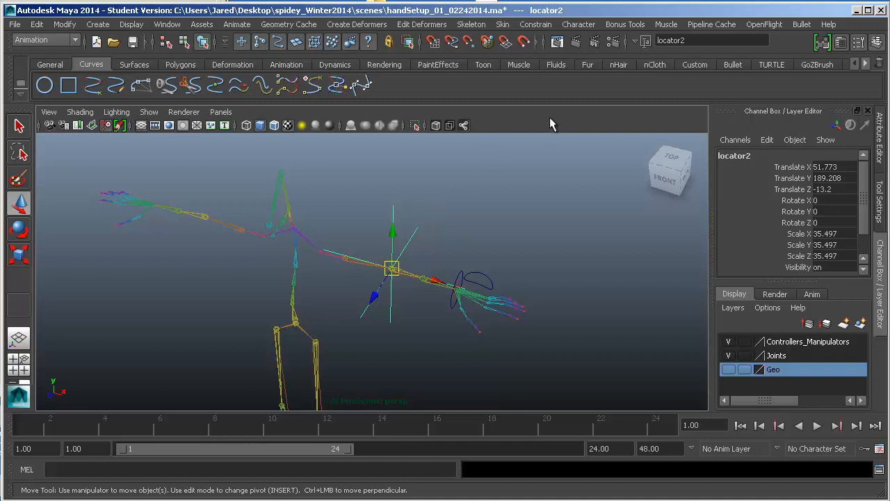
pyautogui.moveTo(545, 133)
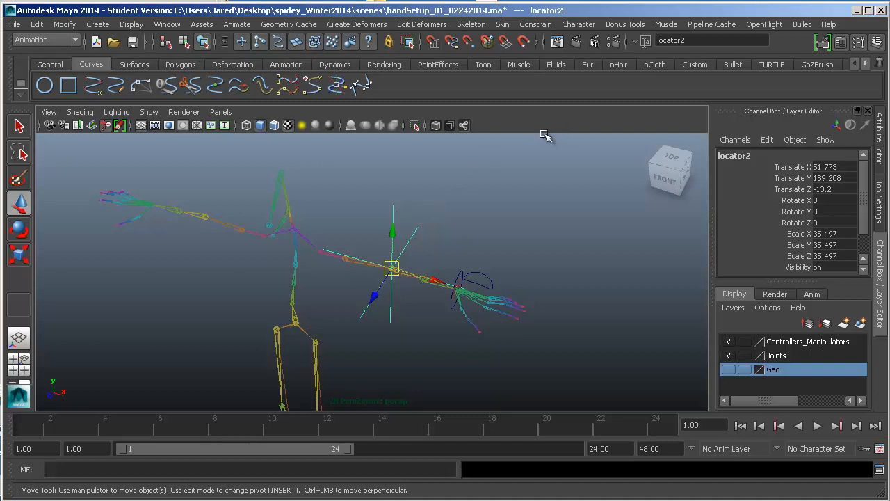
pyautogui.moveTo(390, 192)
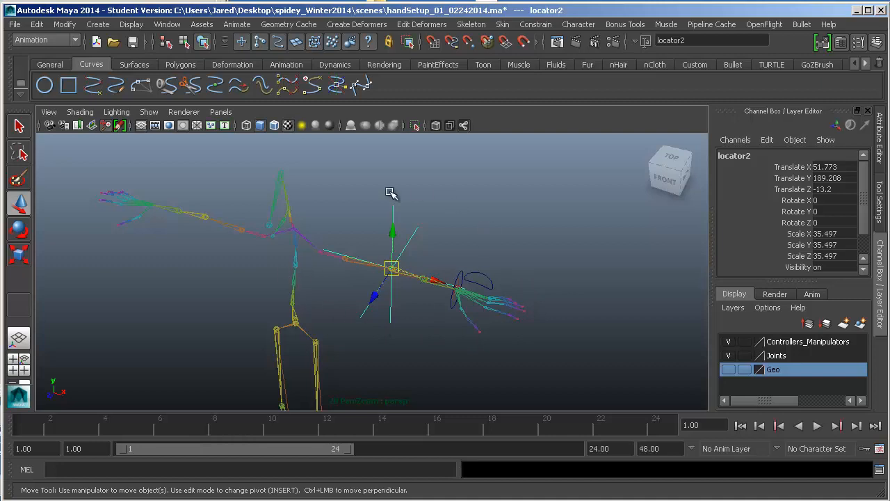
pyautogui.moveTo(272, 222)
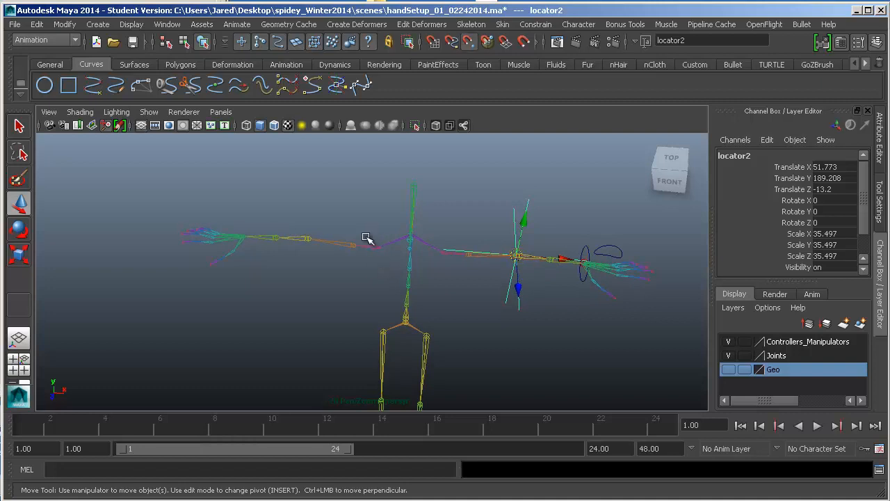
pyautogui.moveTo(312, 234)
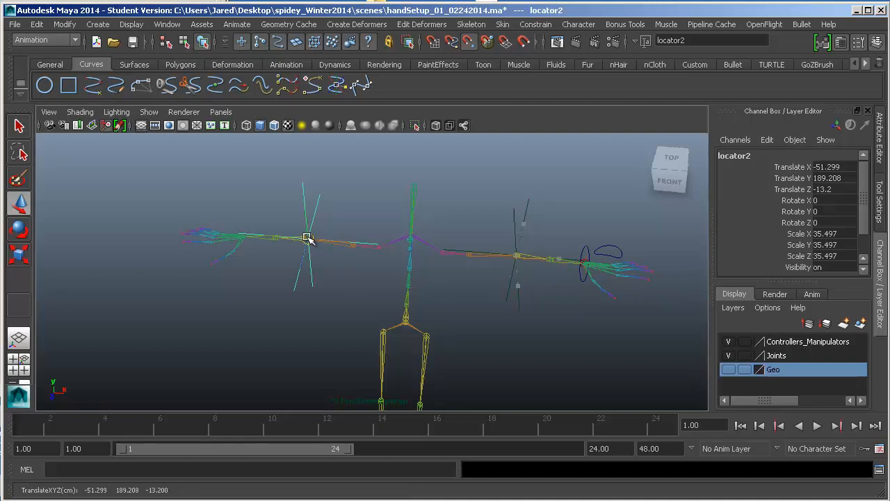
# - Mirror locator2 to the opposite elbow with Translate X at -51.299
pyautogui.click(306, 237)
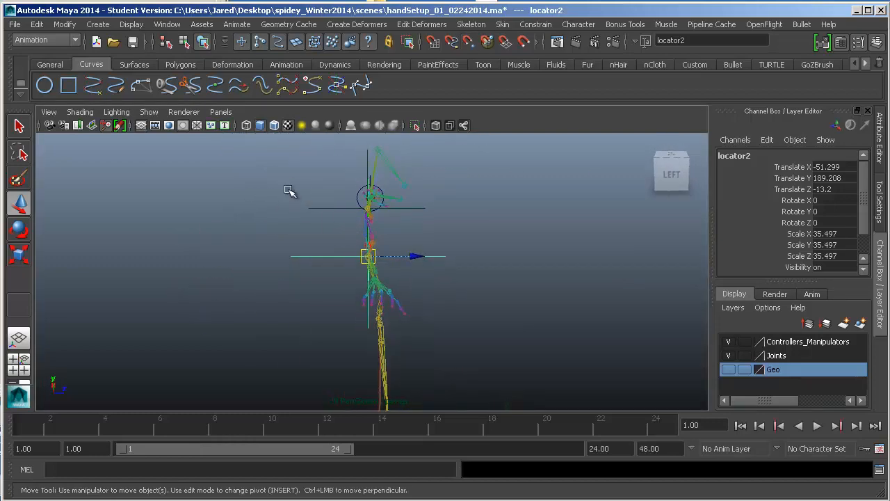
# - Push locator2 back behind the elbow to Translate Z -82.034 and check its placement
pyautogui.moveTo(291, 192); pyautogui.dragTo(274, 226)
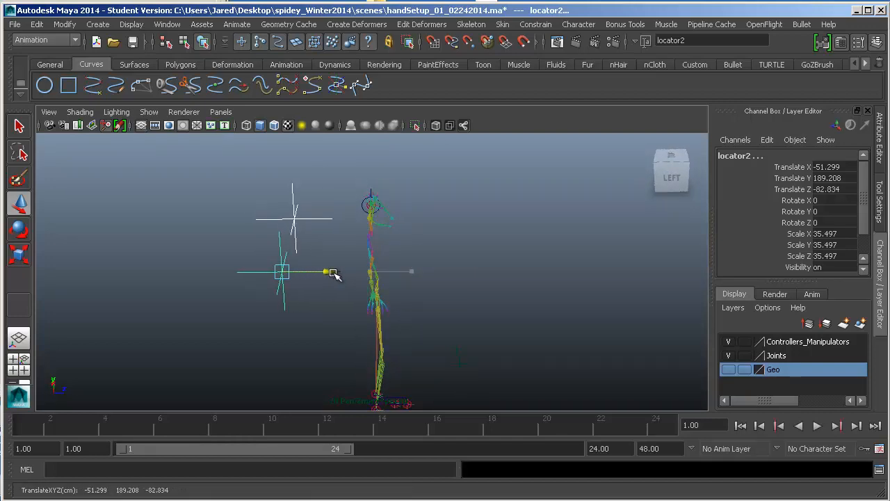
pyautogui.moveTo(333, 271); pyautogui.dragTo(490, 239)
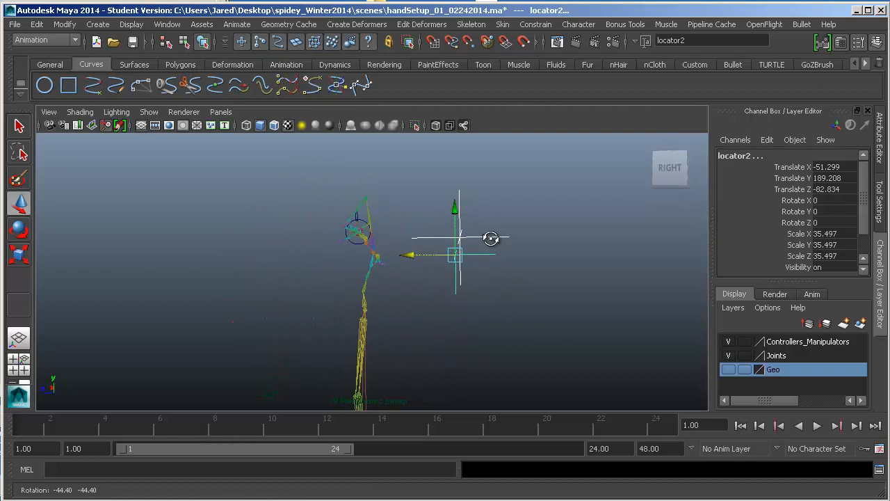
pyautogui.moveTo(490, 238); pyautogui.dragTo(468, 247)
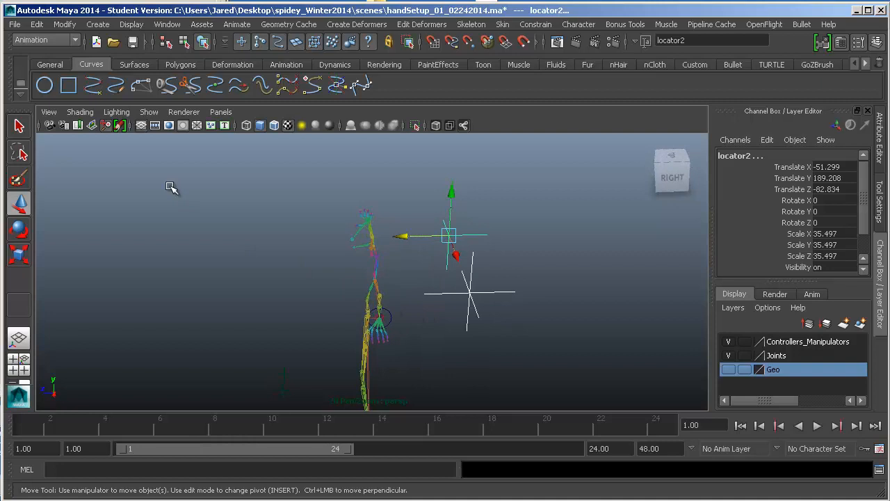
# - Freeze locator2's transformations and delete its construction history
pyautogui.click(64, 24)
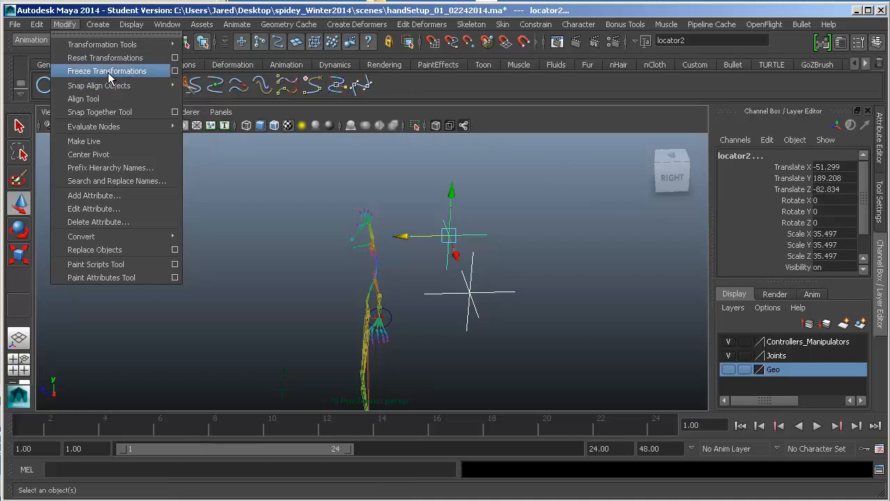
pyautogui.click(106, 70)
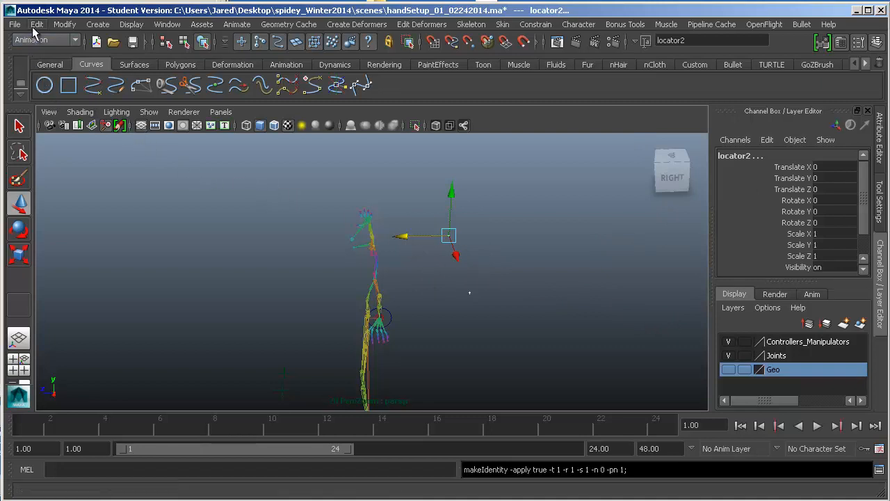
pyautogui.click(36, 25)
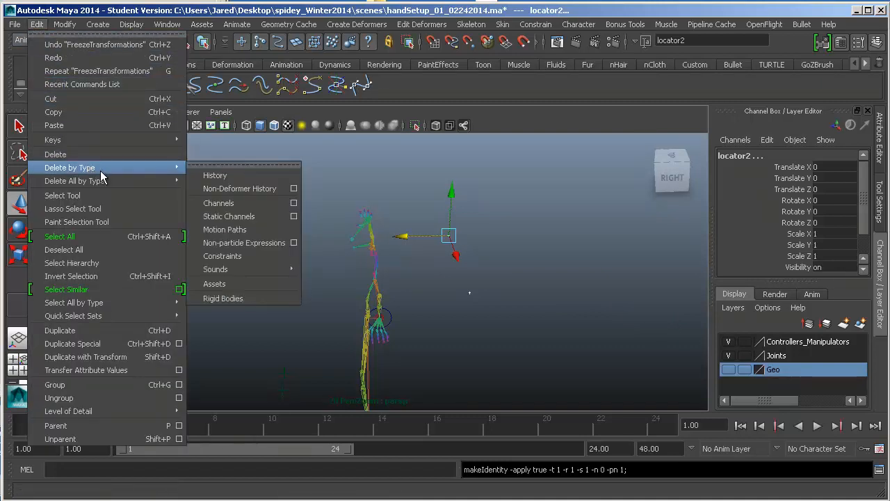
pyautogui.moveTo(234, 176)
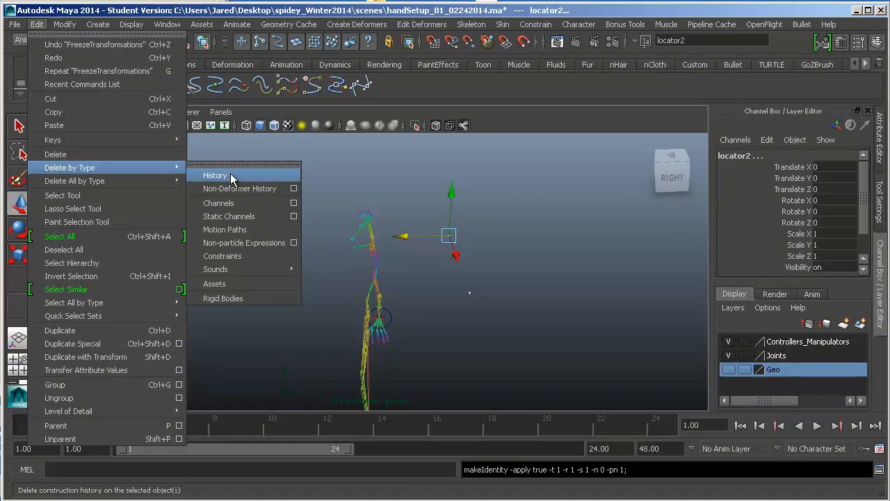
pyautogui.click(214, 175)
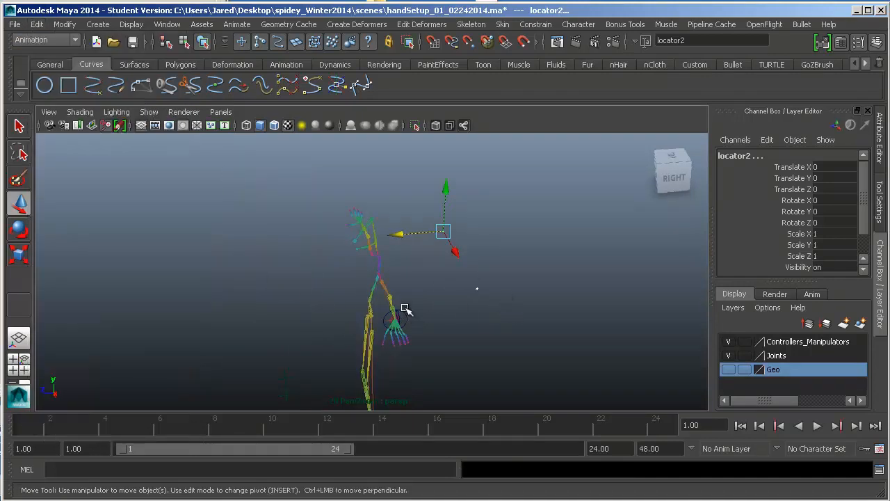
# - Scale the frozen locator uniformly to about 14.993 on every axis
pyautogui.click(20, 256)
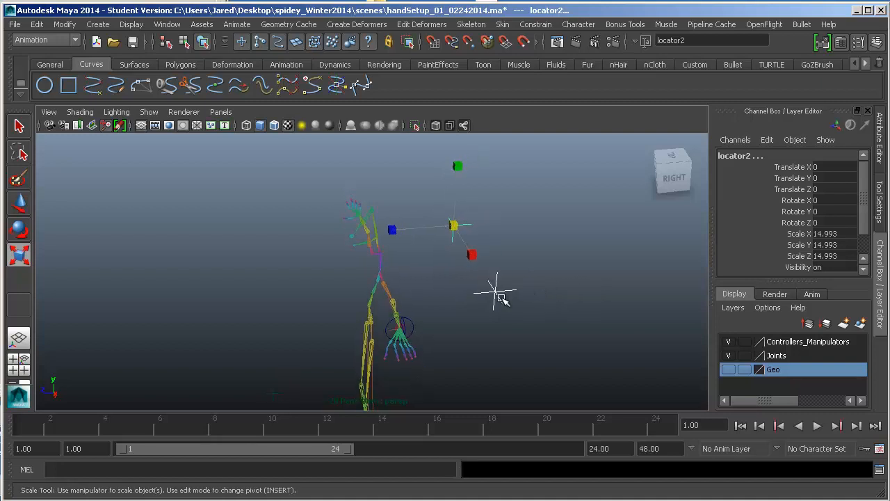
pyautogui.moveTo(501, 306)
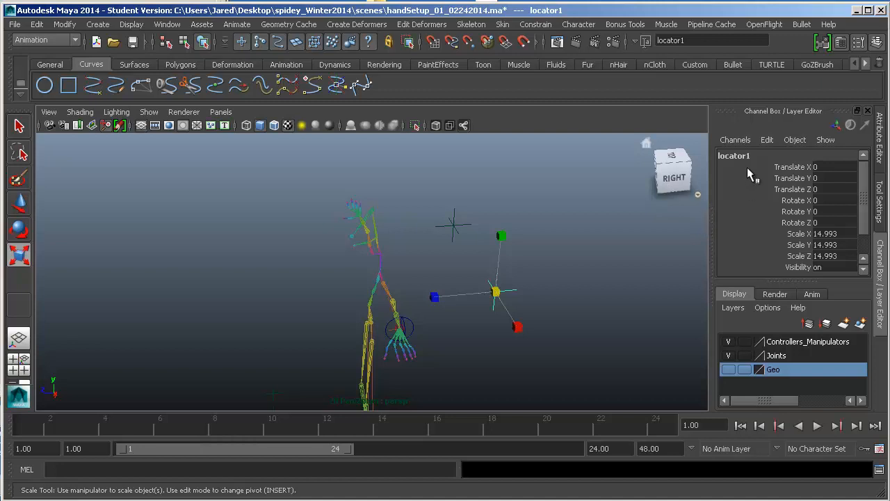
# - Rename locator1 to leftArmPV in the Channel Box
pyautogui.doubleClick(734, 156)
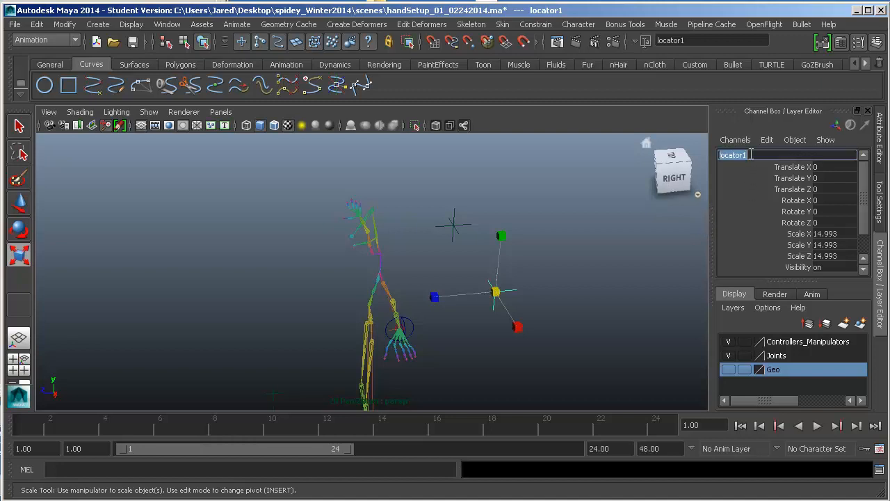
pyautogui.write('leftArmPv')
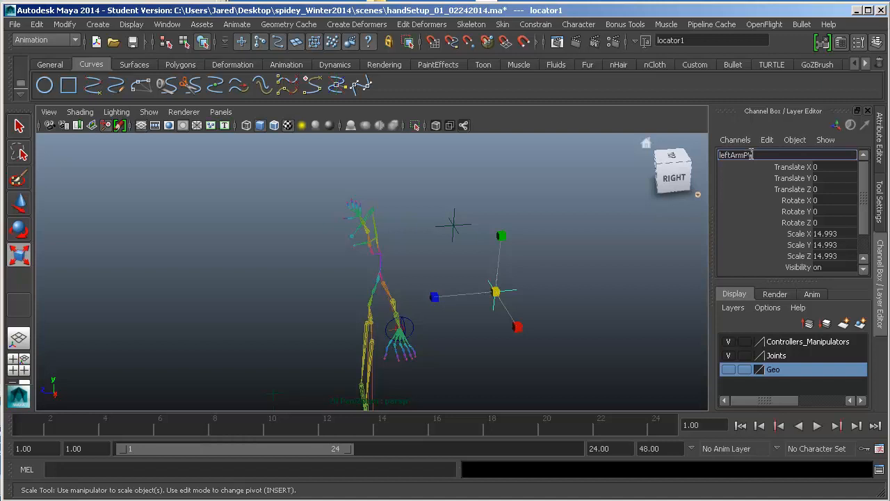
pyautogui.press('Return')
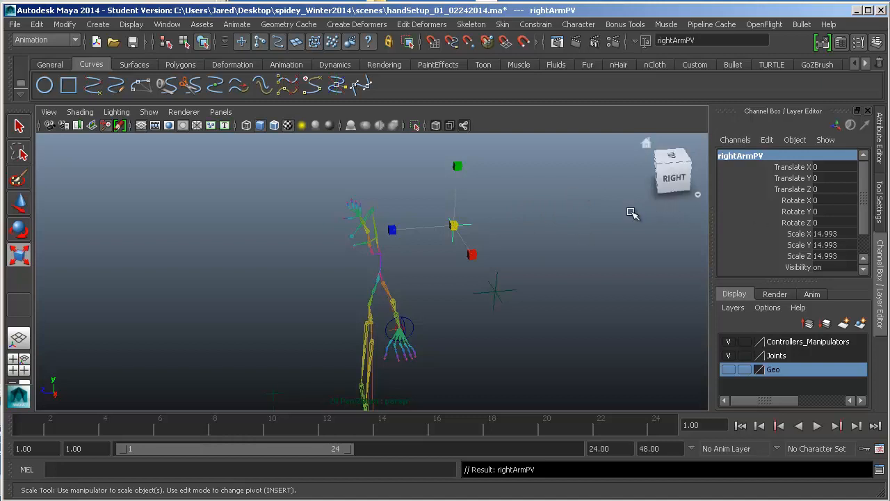
pyautogui.moveTo(605, 208)
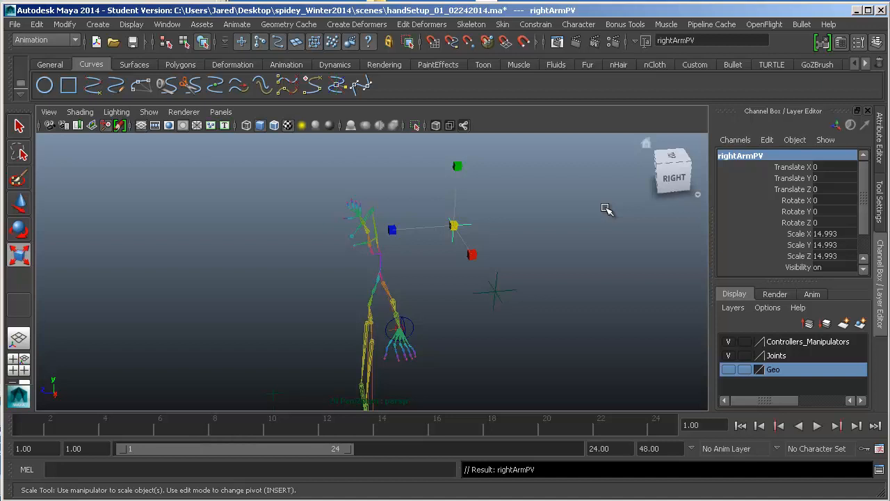
pyautogui.moveTo(549, 292)
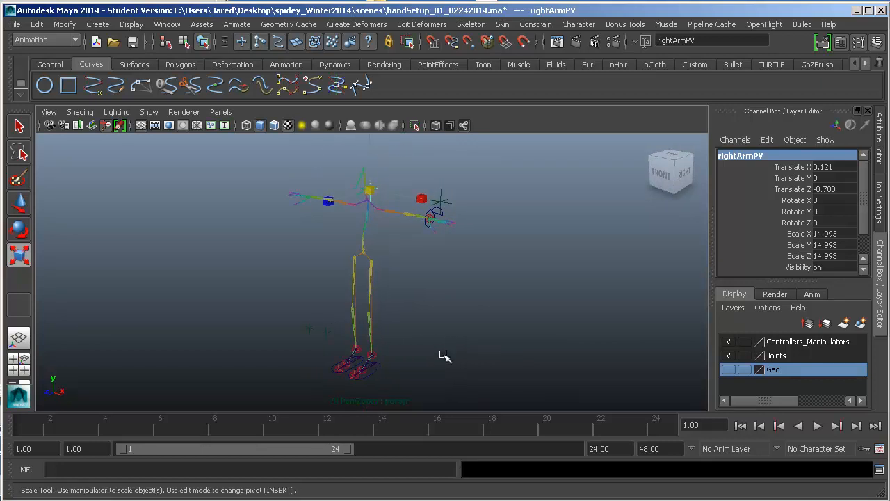
pyautogui.moveTo(359, 341)
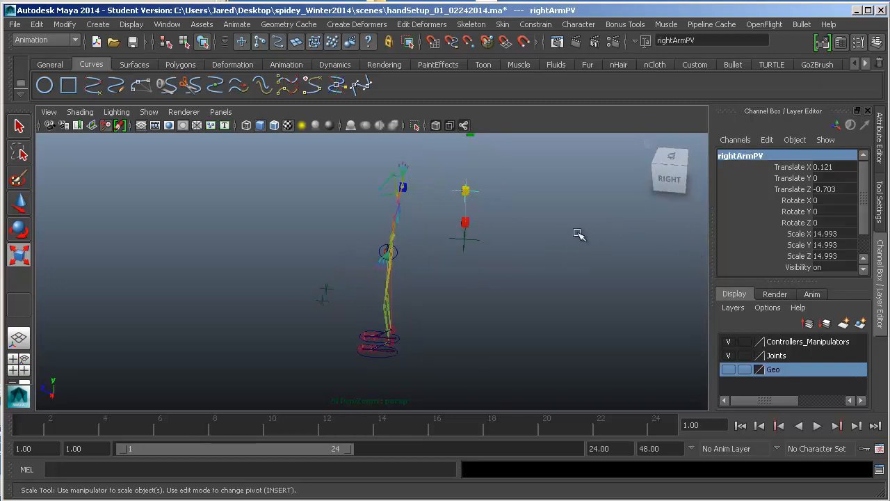
# - Orbit around the rig to check the rightArmPV locator with zeroed translates
pyautogui.moveTo(578, 234); pyautogui.dragTo(479, 254)
pyautogui.write('0')
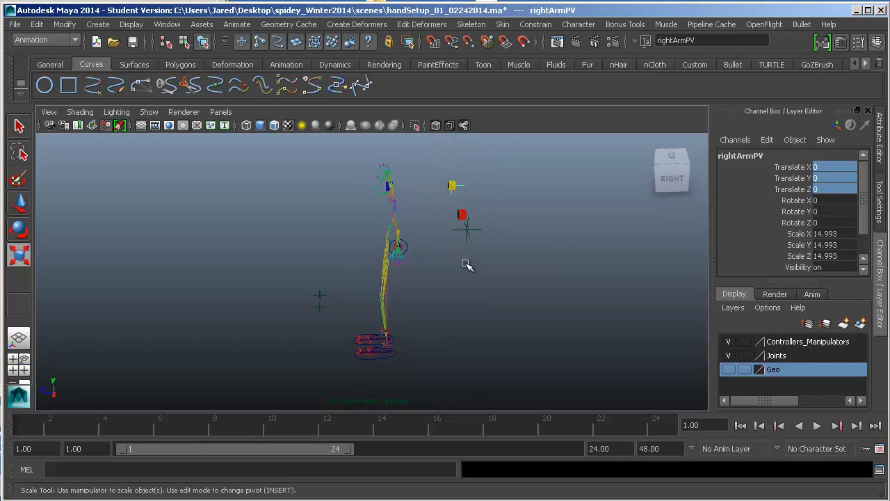
pyautogui.moveTo(507, 194)
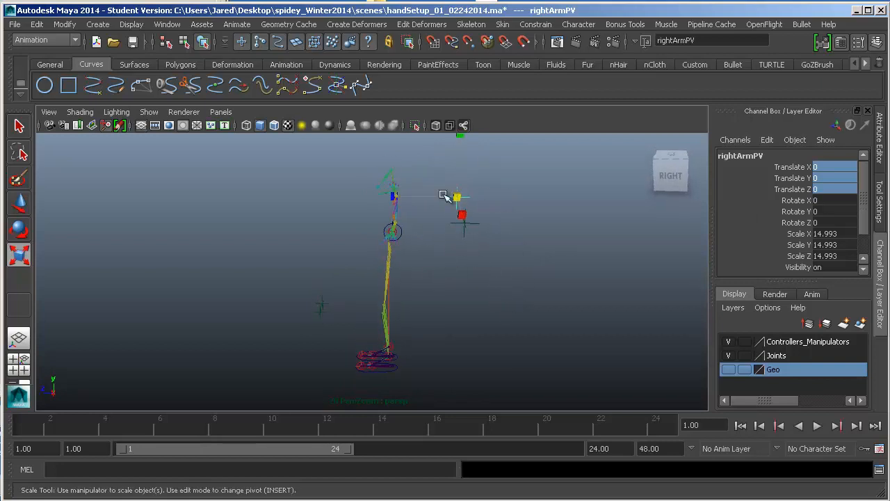
pyautogui.moveTo(452, 320)
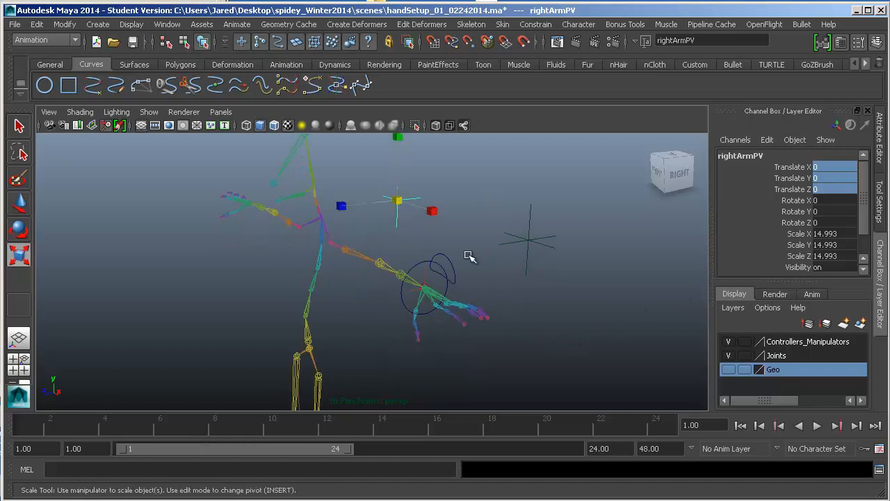
# - Select leftArmPV then leftArmIK and bring up the Constrain menu for a Pole Vector constraint
pyautogui.click(563, 118)
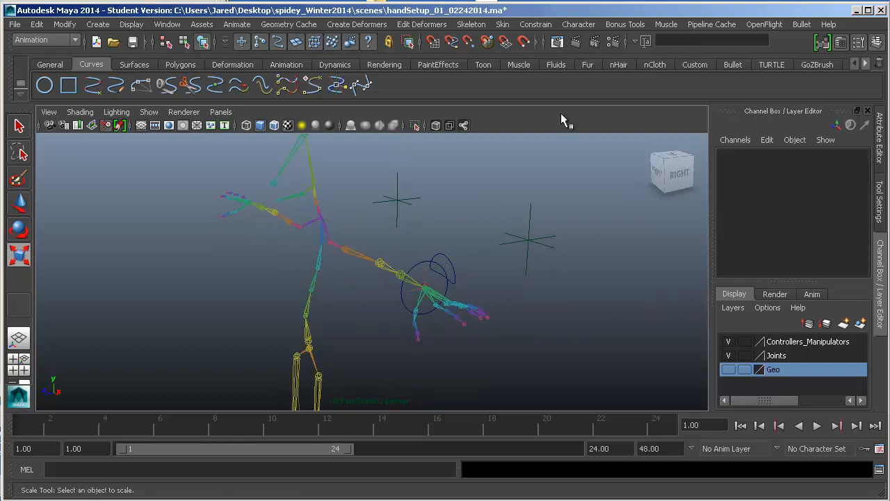
pyautogui.moveTo(531, 253)
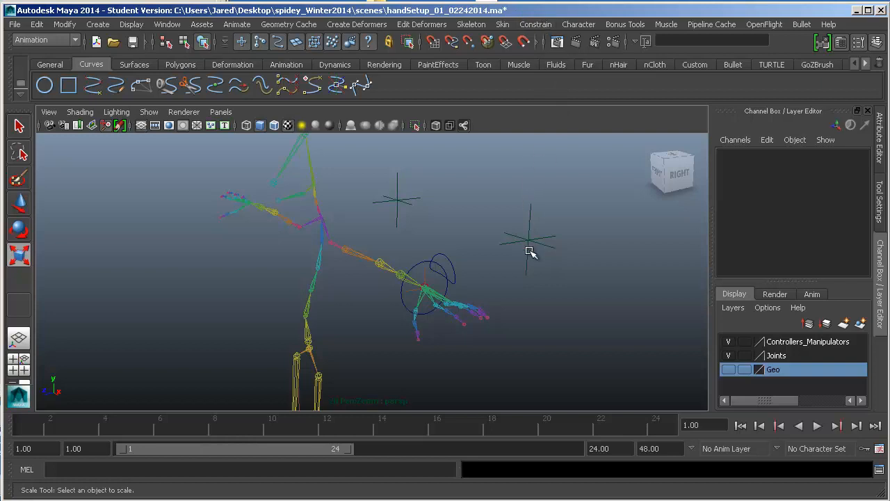
pyautogui.click(531, 239)
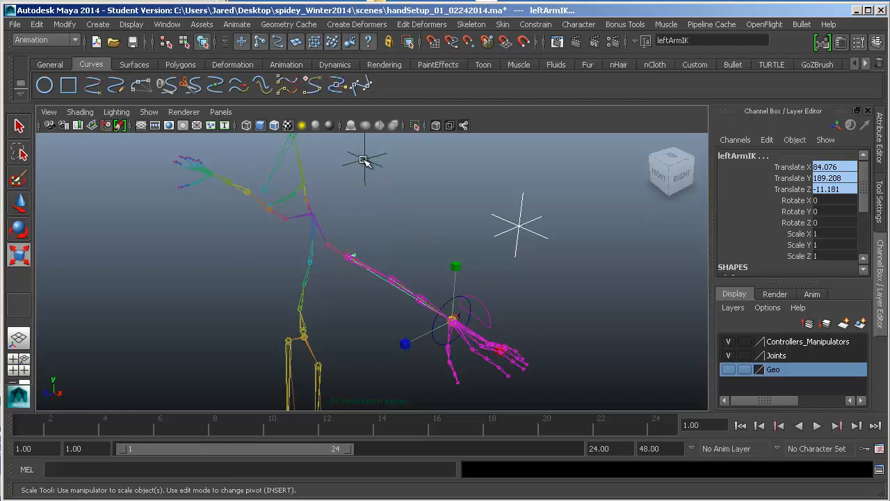
pyautogui.moveTo(278, 220)
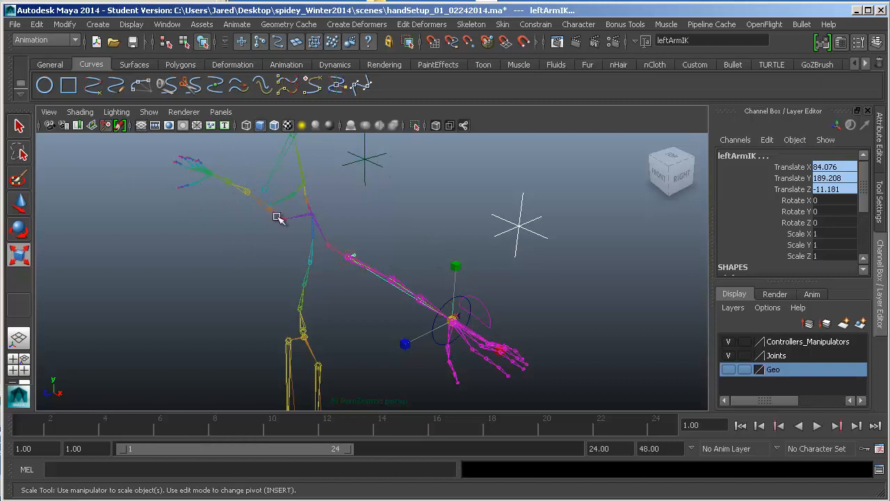
pyautogui.moveTo(348, 217)
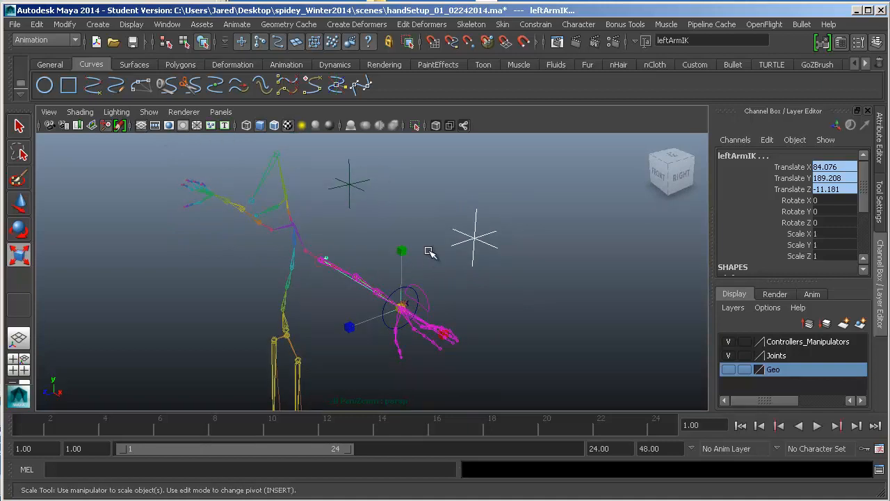
pyautogui.moveTo(428, 250); pyautogui.dragTo(480, 262)
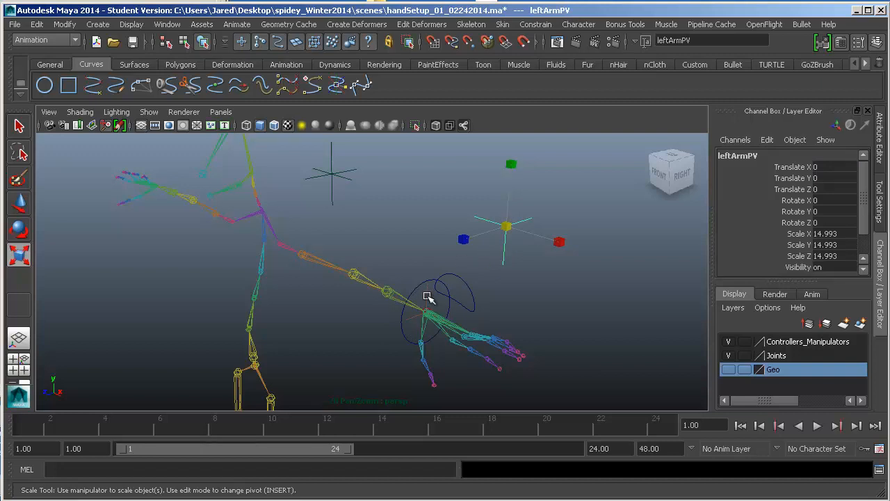
pyautogui.click(424, 299)
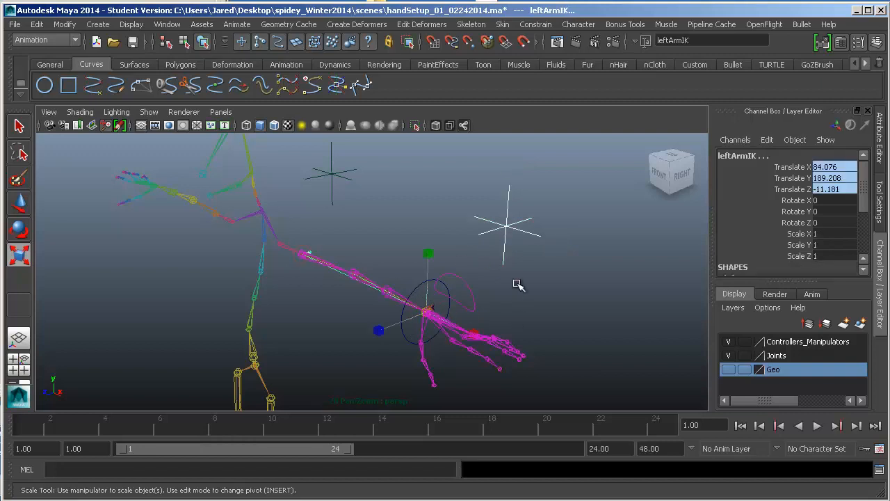
pyautogui.click(536, 23)
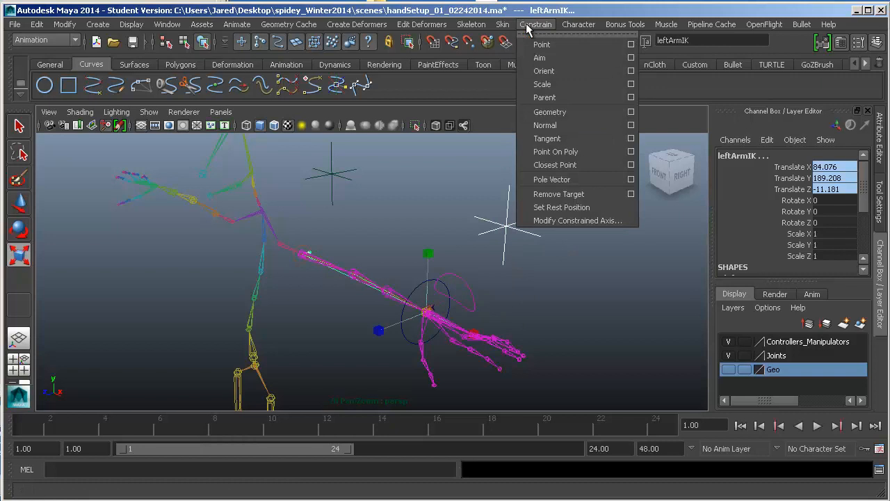
pyautogui.moveTo(554, 179)
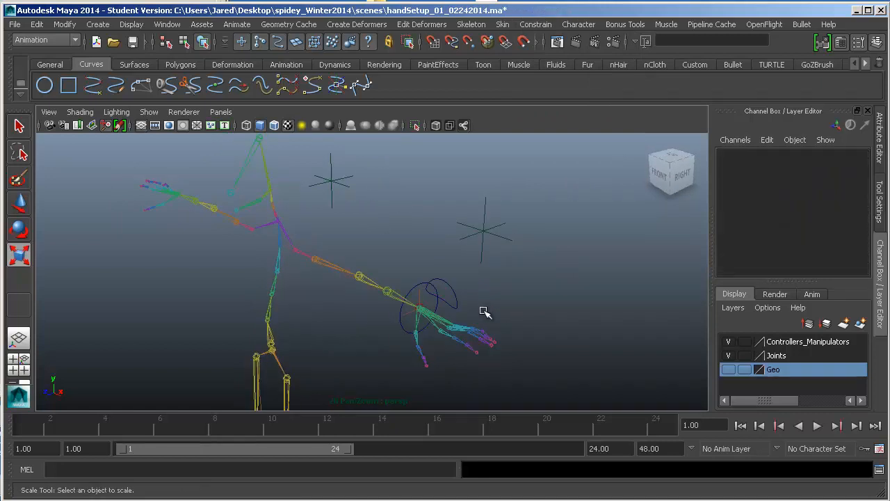
pyautogui.click(420, 306)
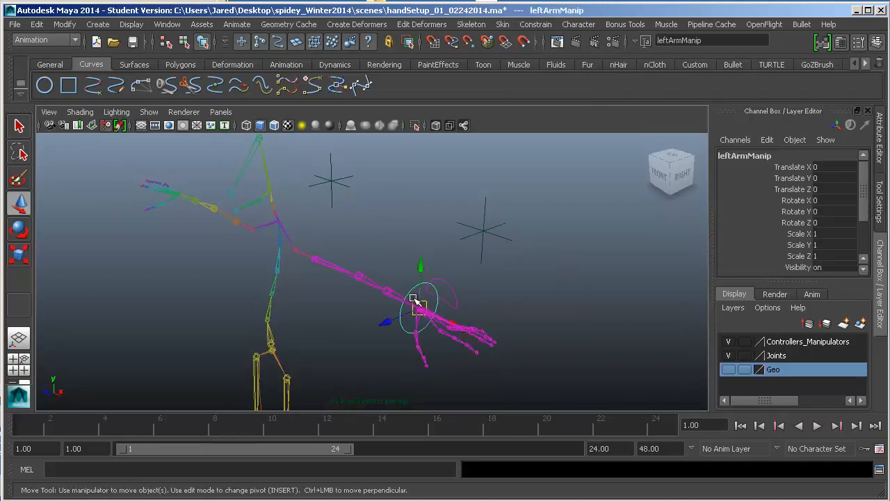
pyautogui.moveTo(418, 306); pyautogui.dragTo(299, 303)
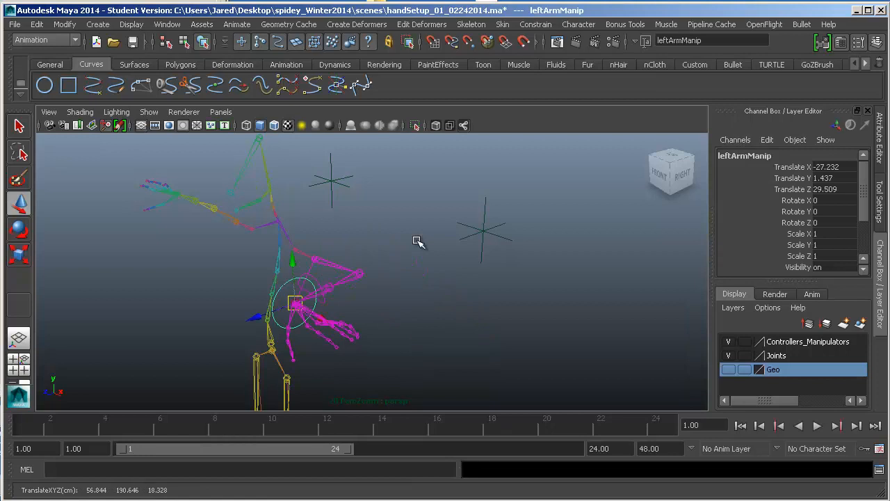
pyautogui.click(486, 231)
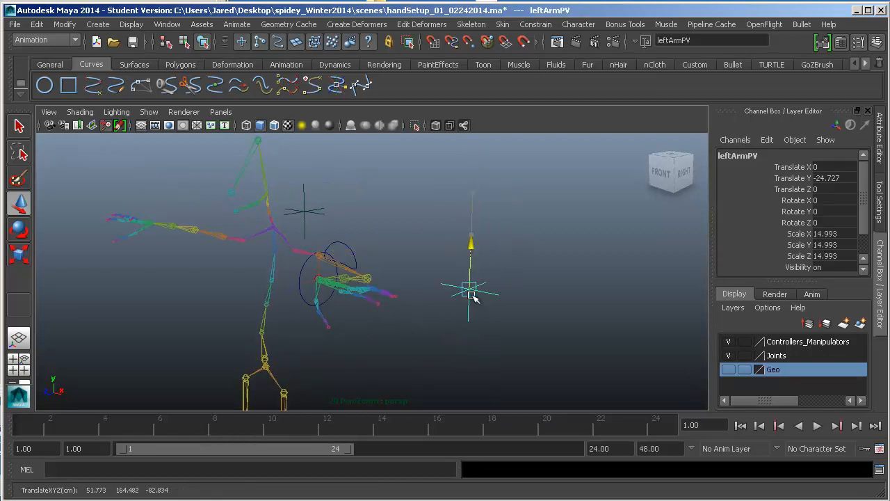
pyautogui.moveTo(472, 288); pyautogui.dragTo(472, 234)
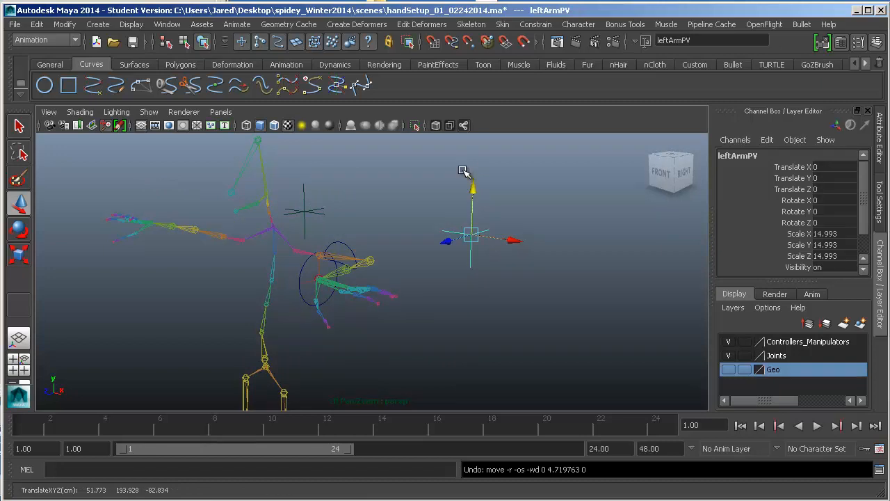
pyautogui.moveTo(494, 326)
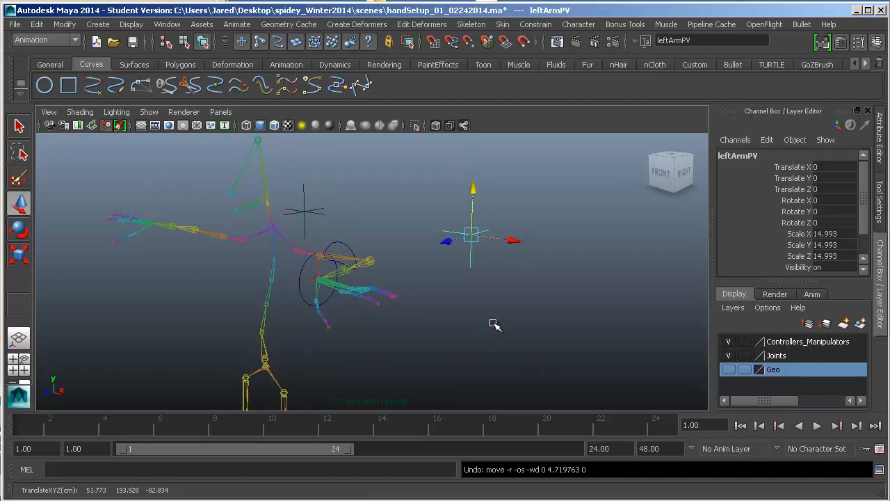
pyautogui.moveTo(493, 315)
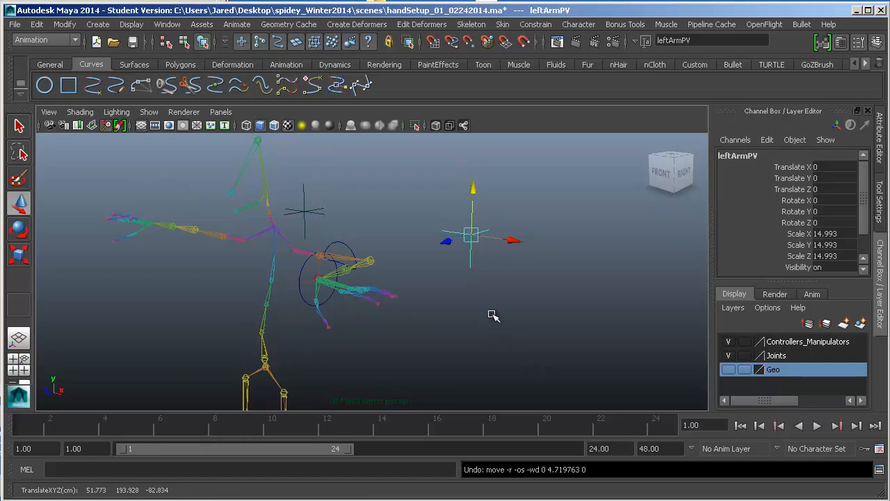
pyautogui.moveTo(486, 314)
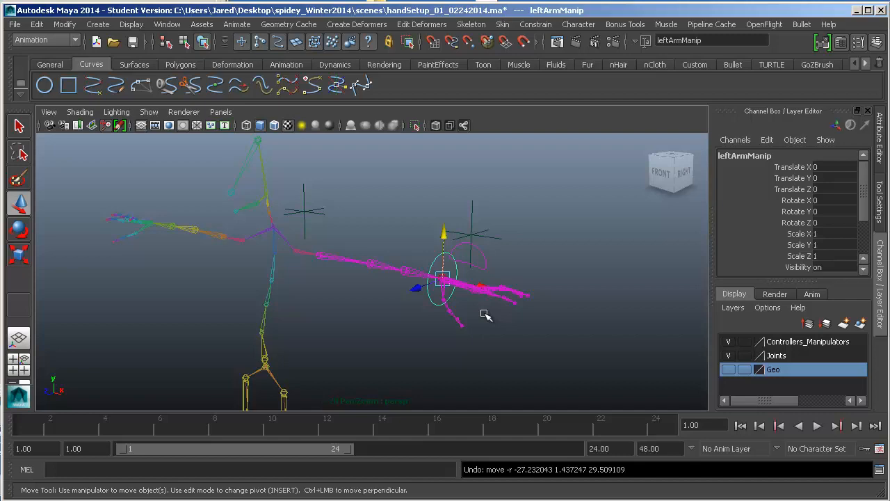
pyautogui.moveTo(484, 314); pyautogui.dragTo(451, 281)
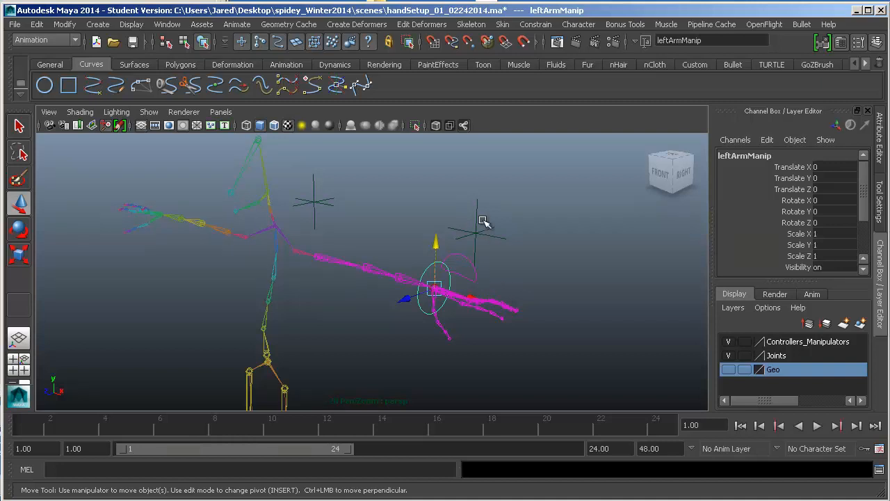
pyautogui.moveTo(437, 287); pyautogui.dragTo(344, 292)
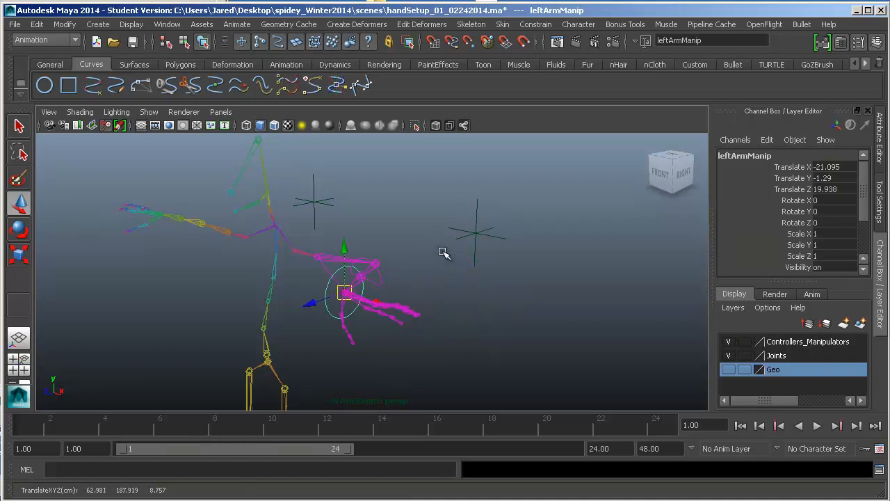
pyautogui.click(472, 306)
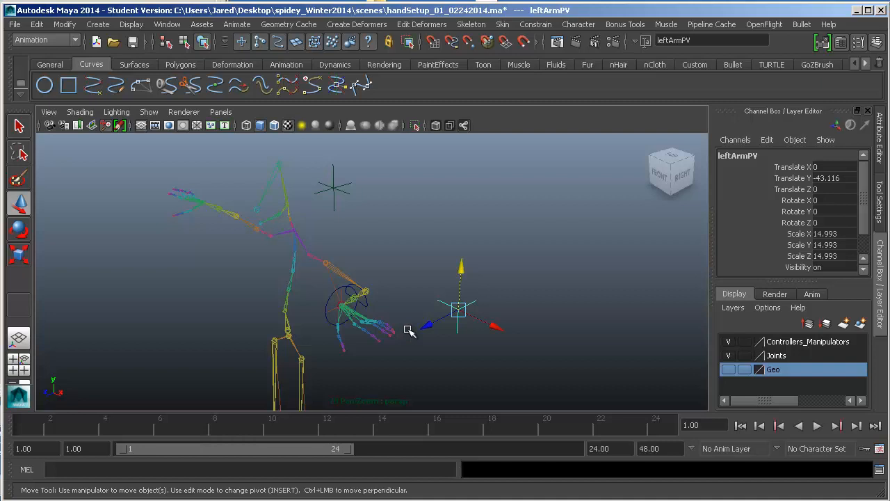
pyautogui.moveTo(404, 327)
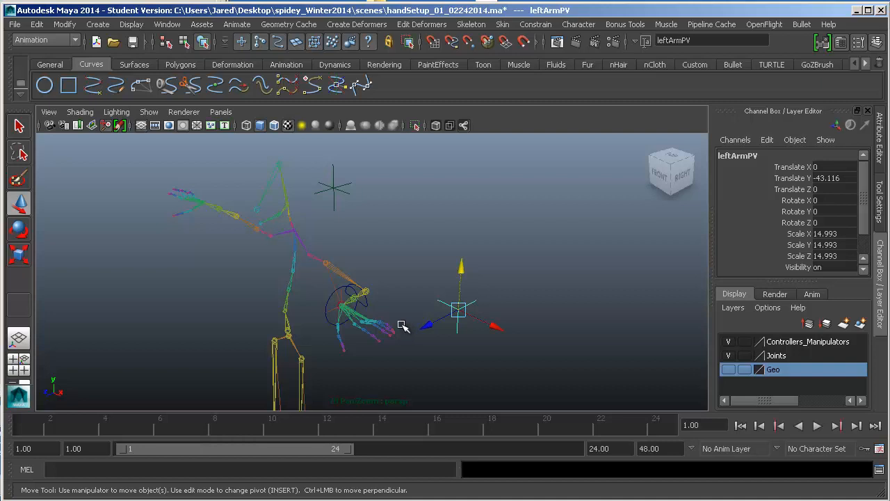
pyautogui.moveTo(537, 281)
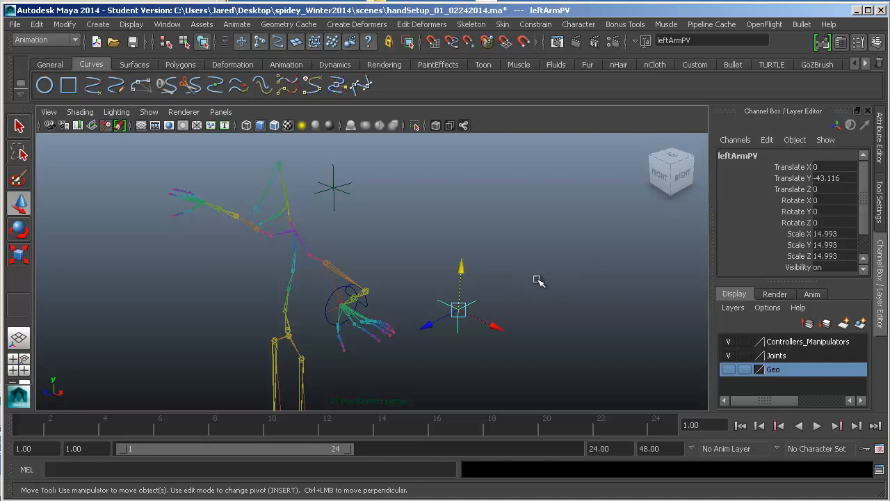
pyautogui.moveTo(804, 215)
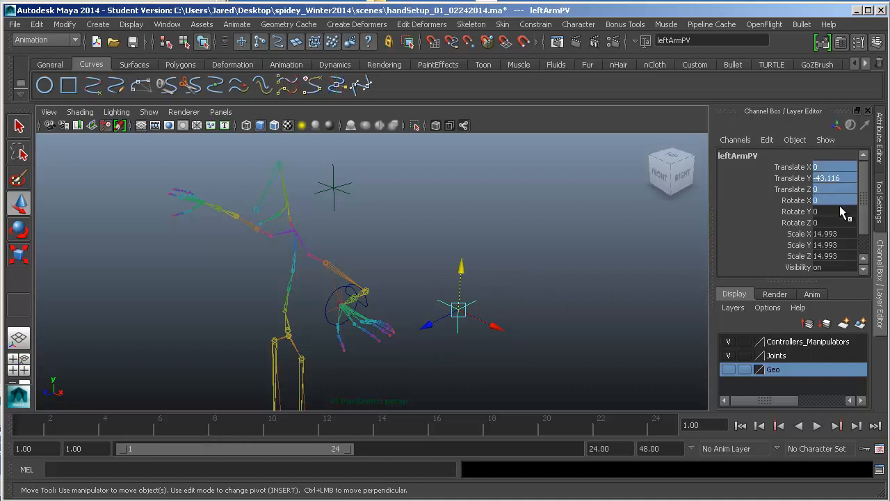
pyautogui.click(828, 222)
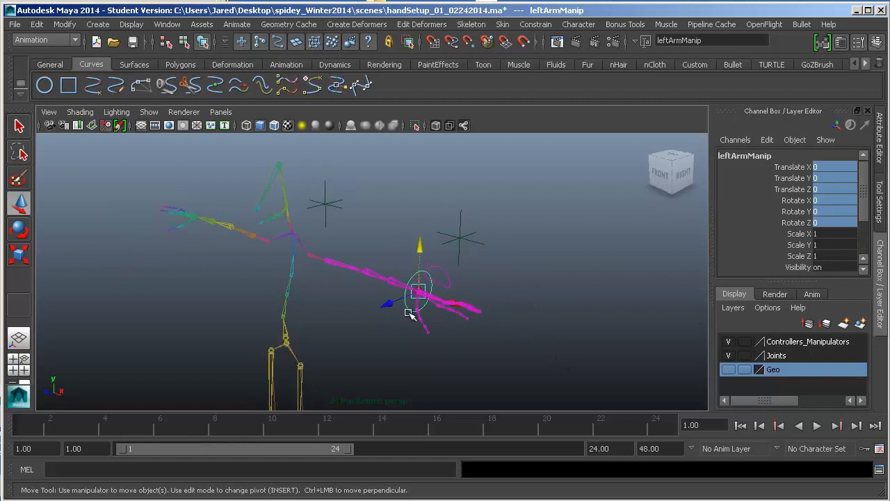
pyautogui.moveTo(470, 256)
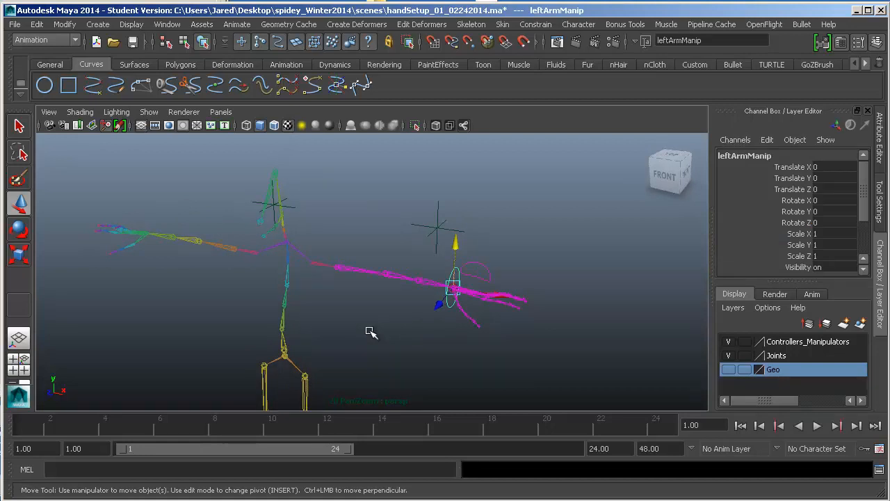
pyautogui.moveTo(153, 233)
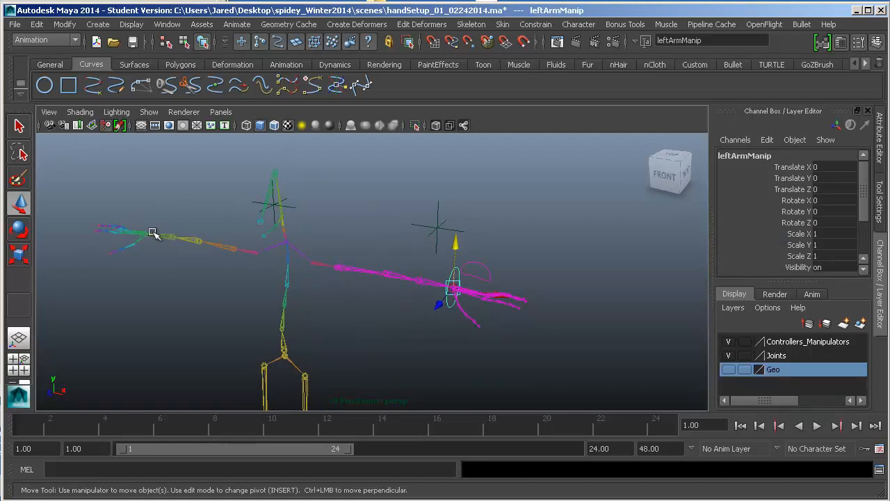